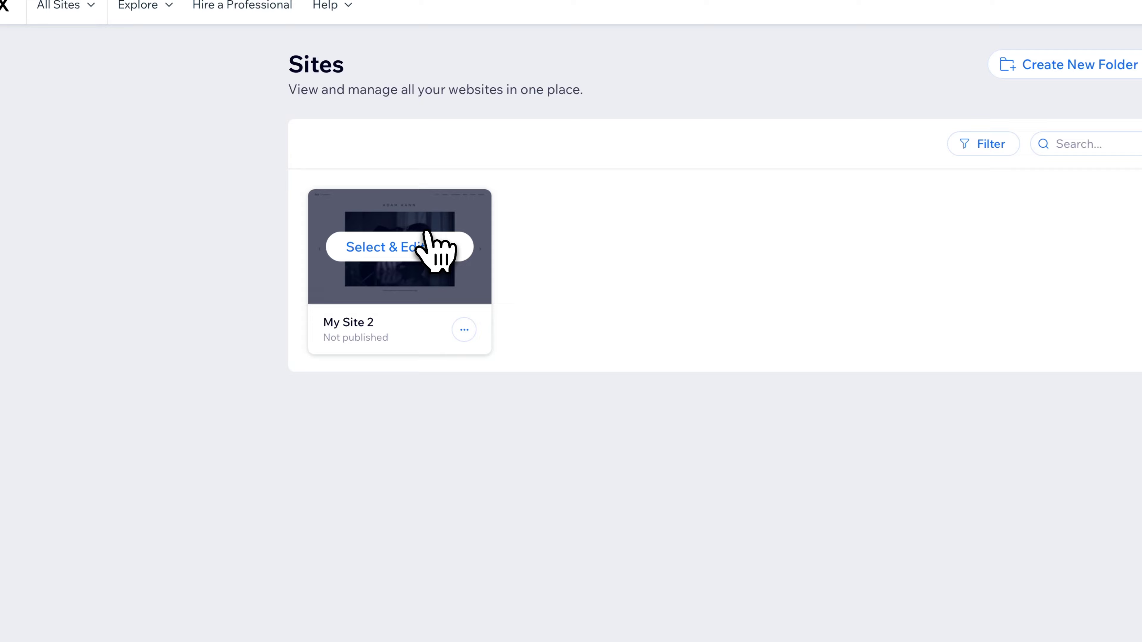
- Open the My Site 2 dashboard from the Sites page
left_click(378, 247)
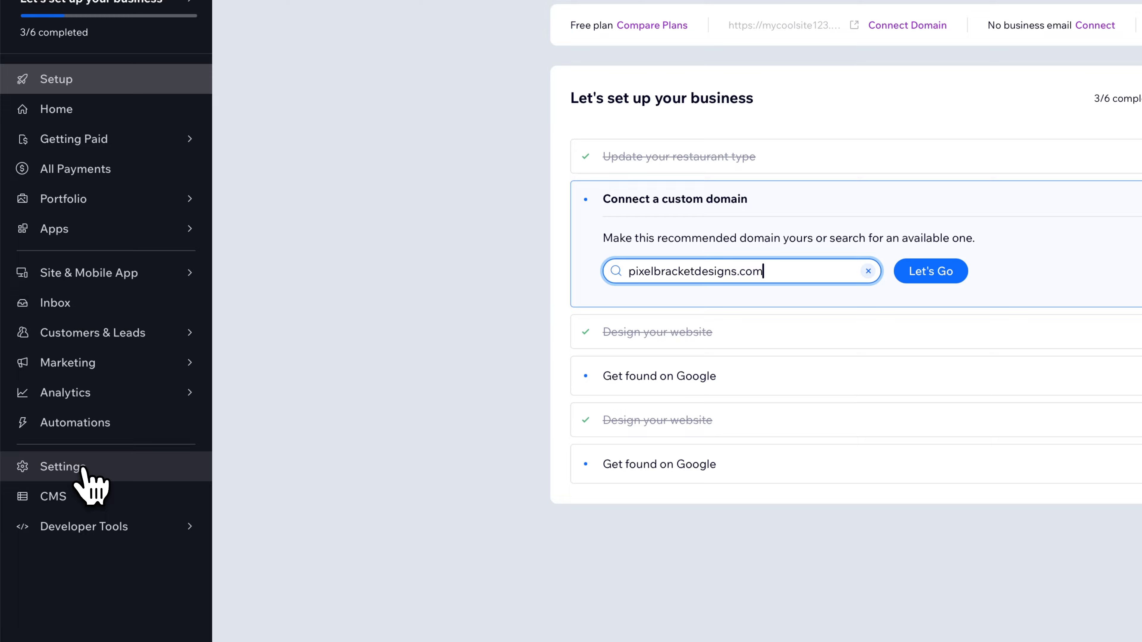
- Go to the site Settings and open the Invoices & quotes settings page
left_click(69, 467)
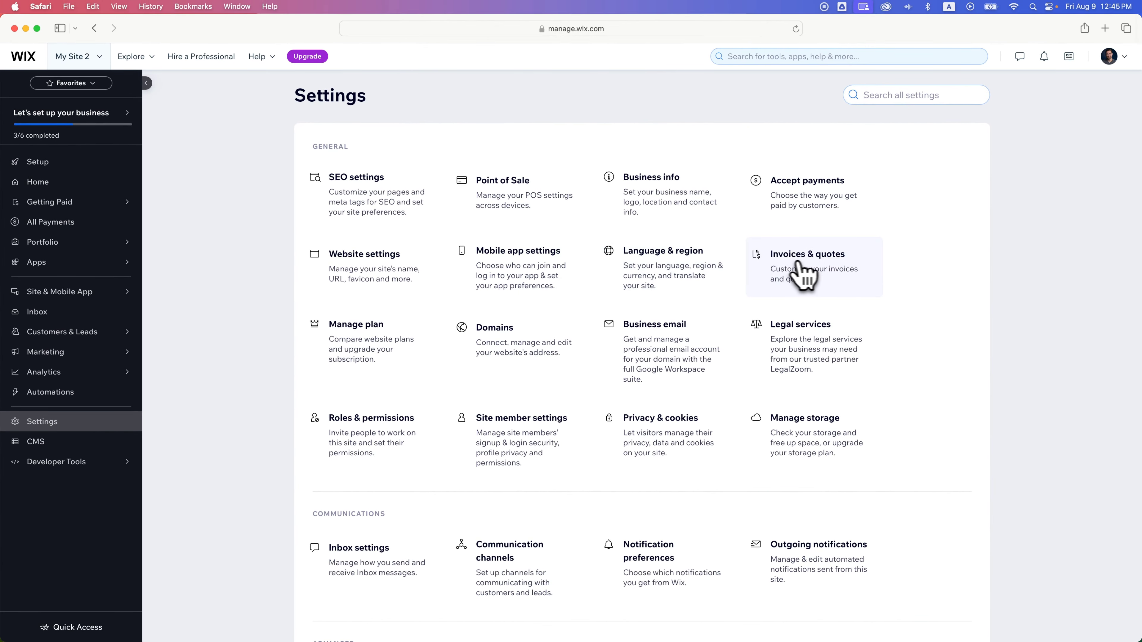
left_click(808, 265)
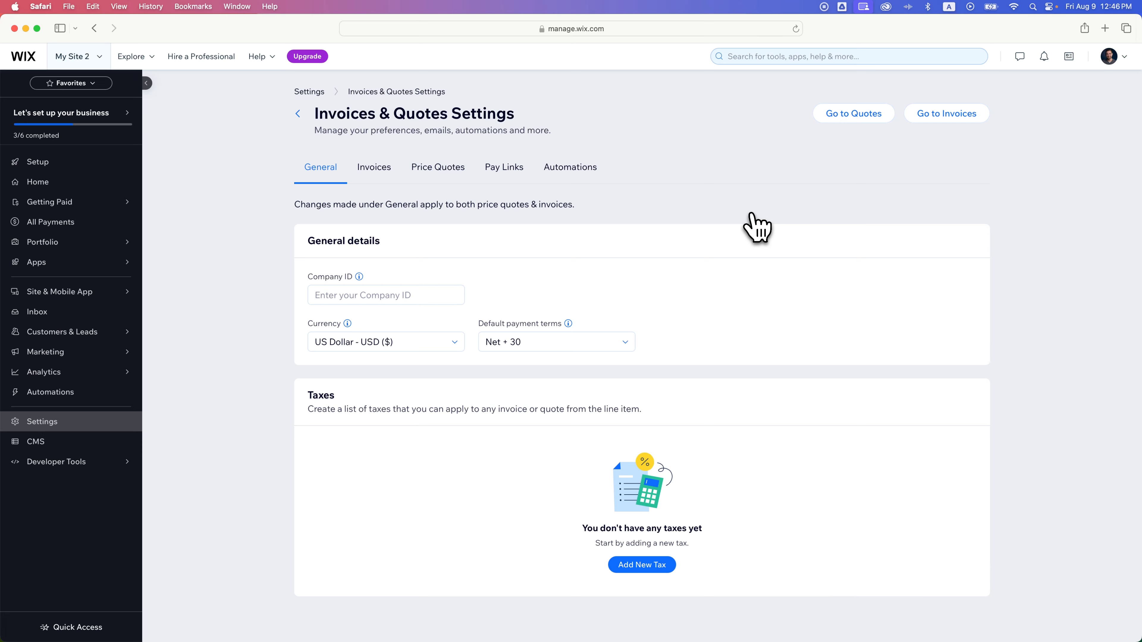
mouse_move(467, 241)
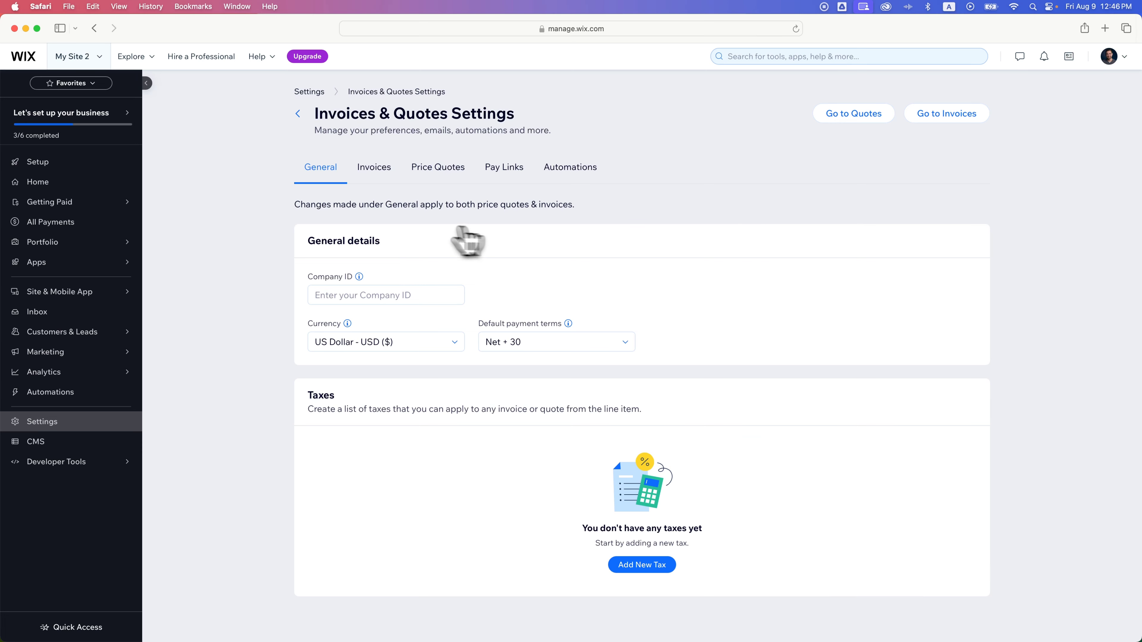
mouse_move(374, 167)
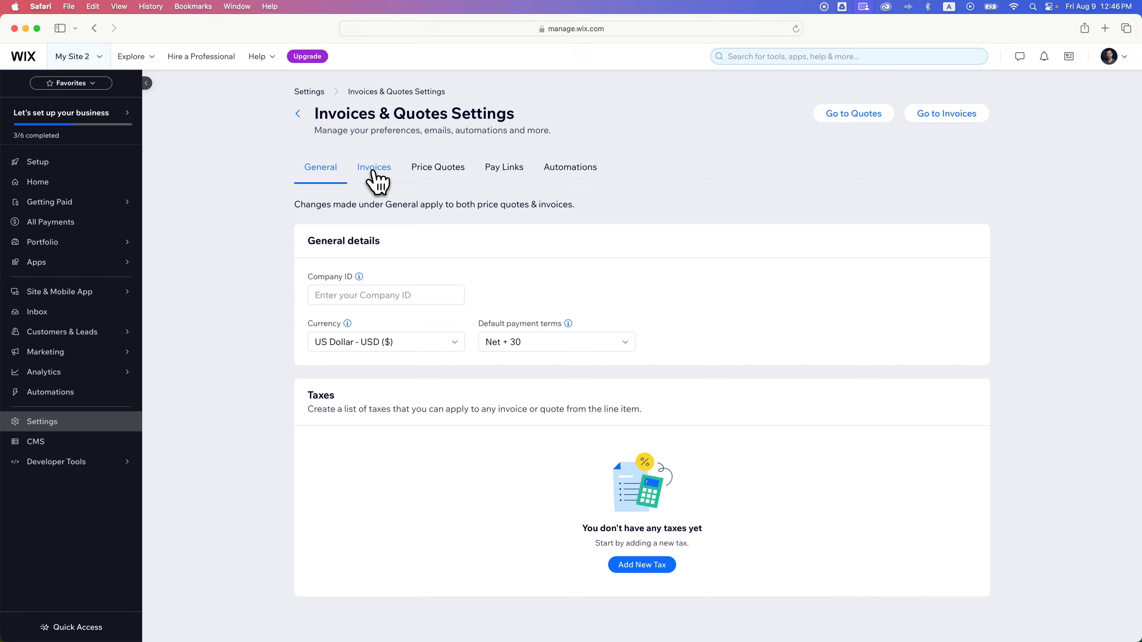
- Switch to the Invoices tab and scroll through its sections and the example invoice preview
left_click(374, 166)
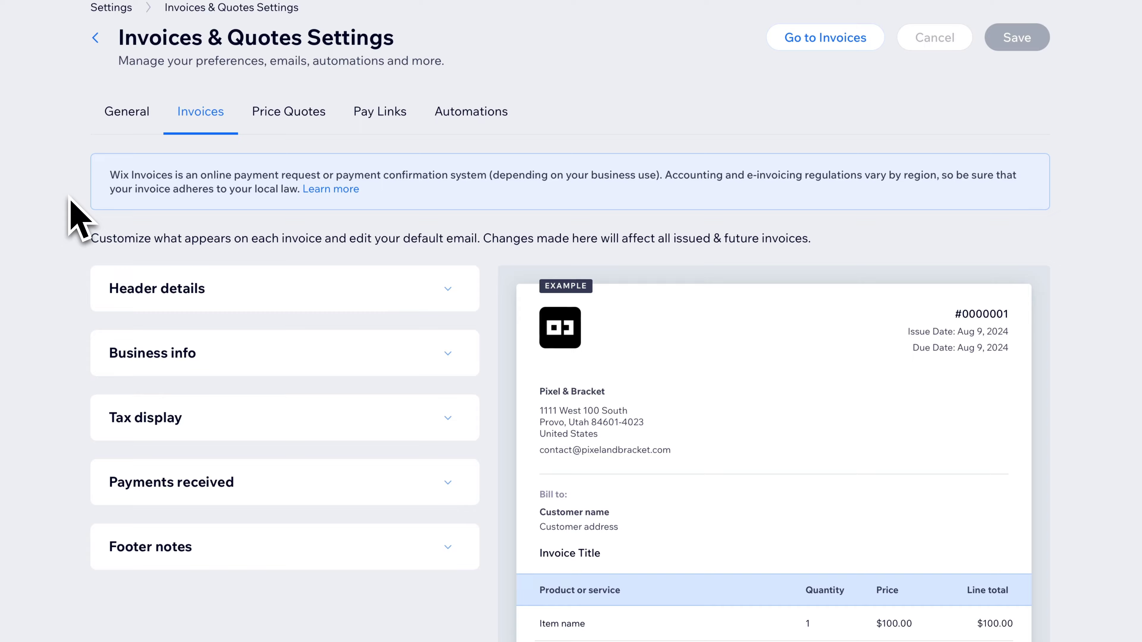
scroll("down", 3)
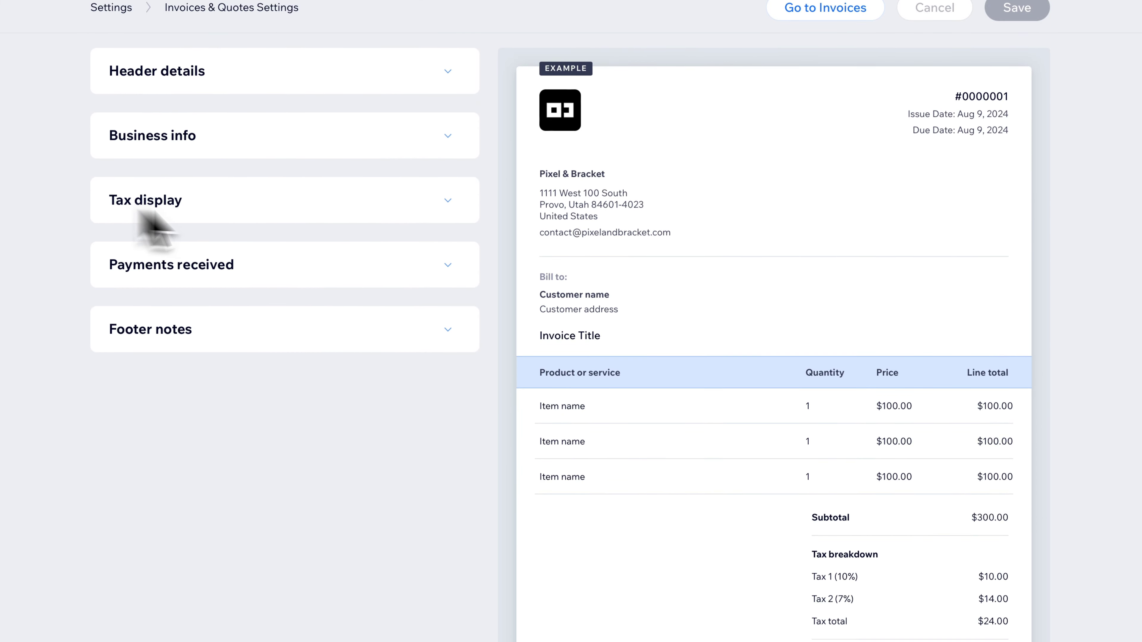
mouse_move(652, 145)
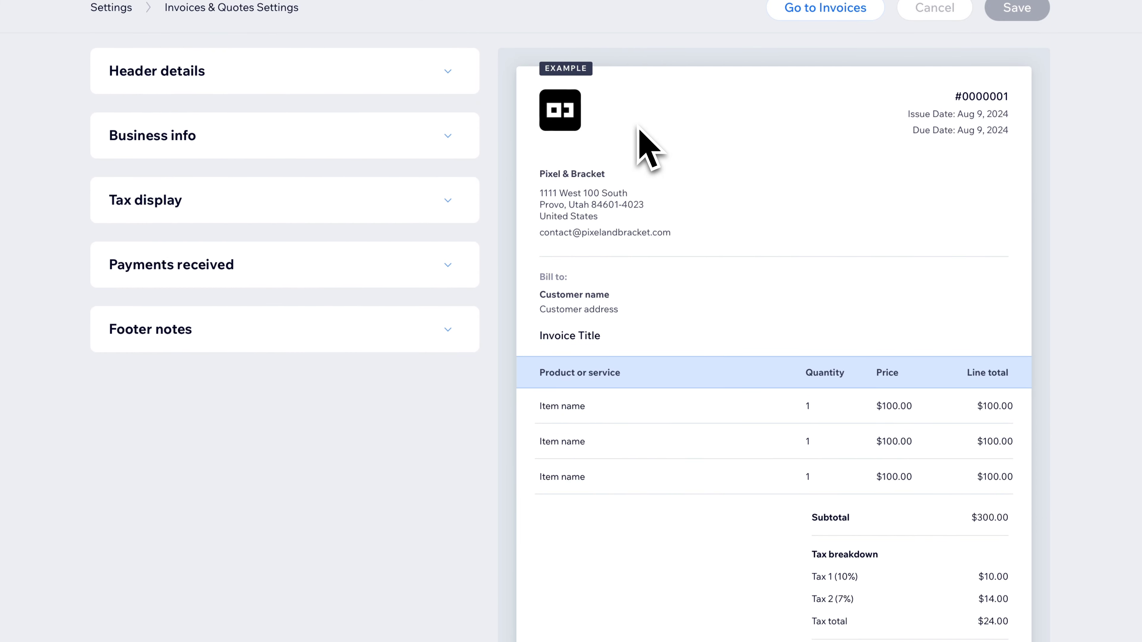
mouse_move(576, 135)
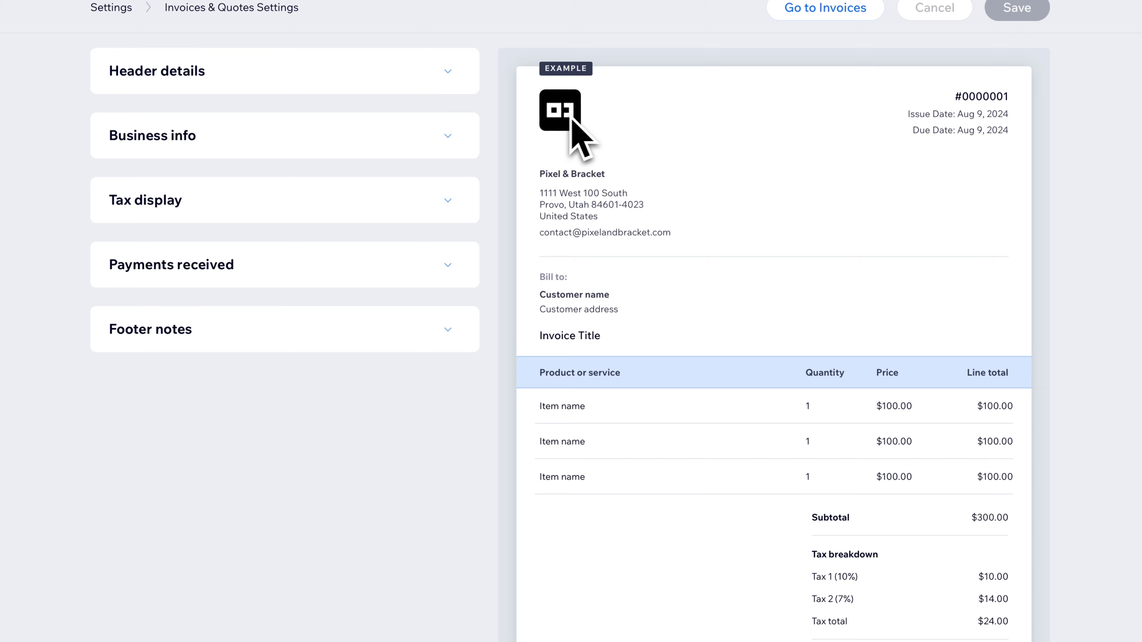
mouse_move(711, 204)
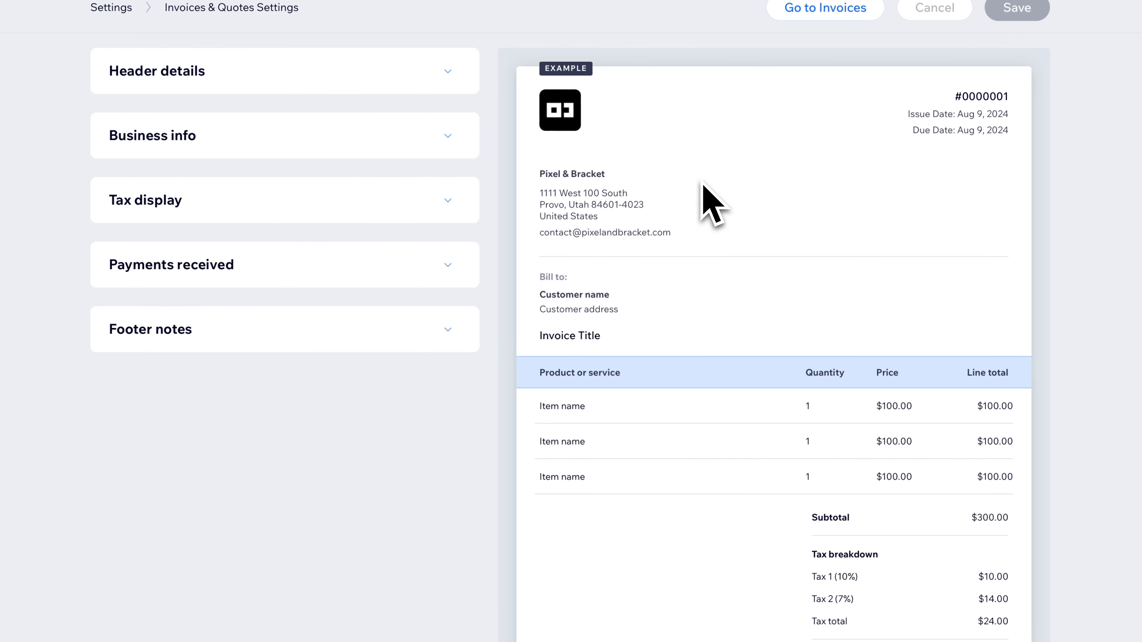
mouse_move(908, 168)
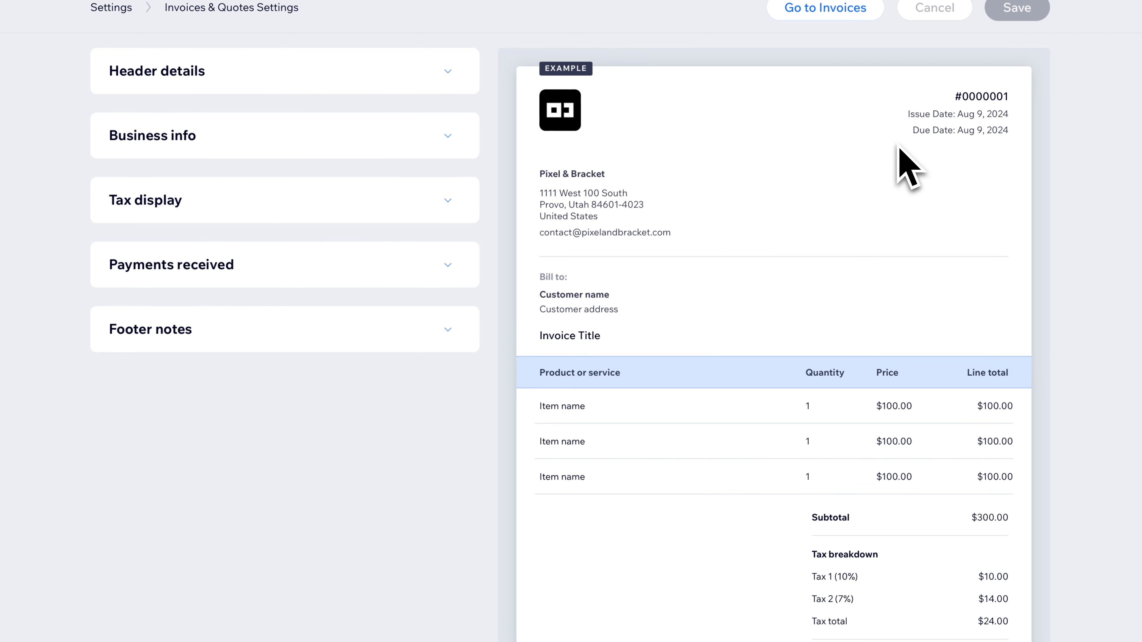
scroll("up", 3)
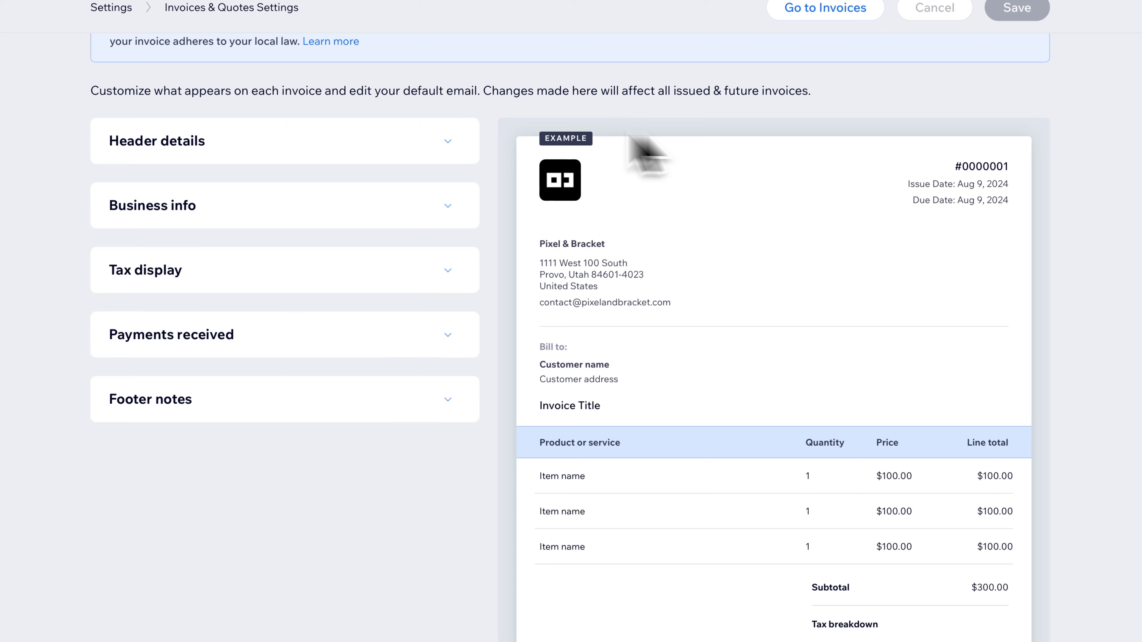
- Expand Header details and view the Document name choices (Invoice, Tax Invoice, Add Custom Name)
left_click(447, 141)
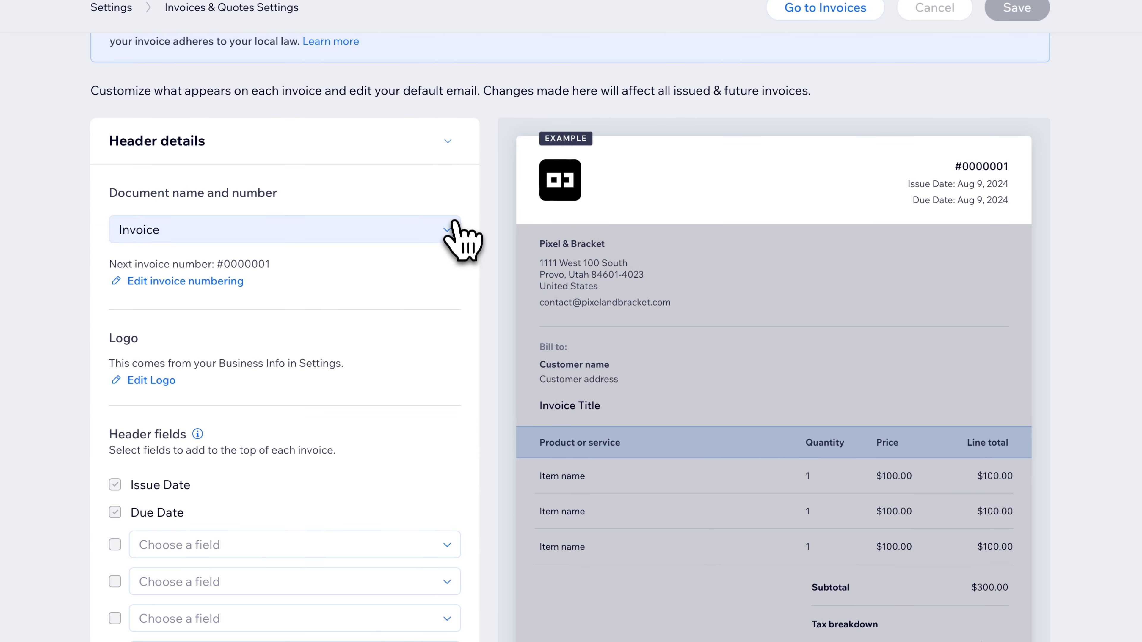
mouse_move(453, 248)
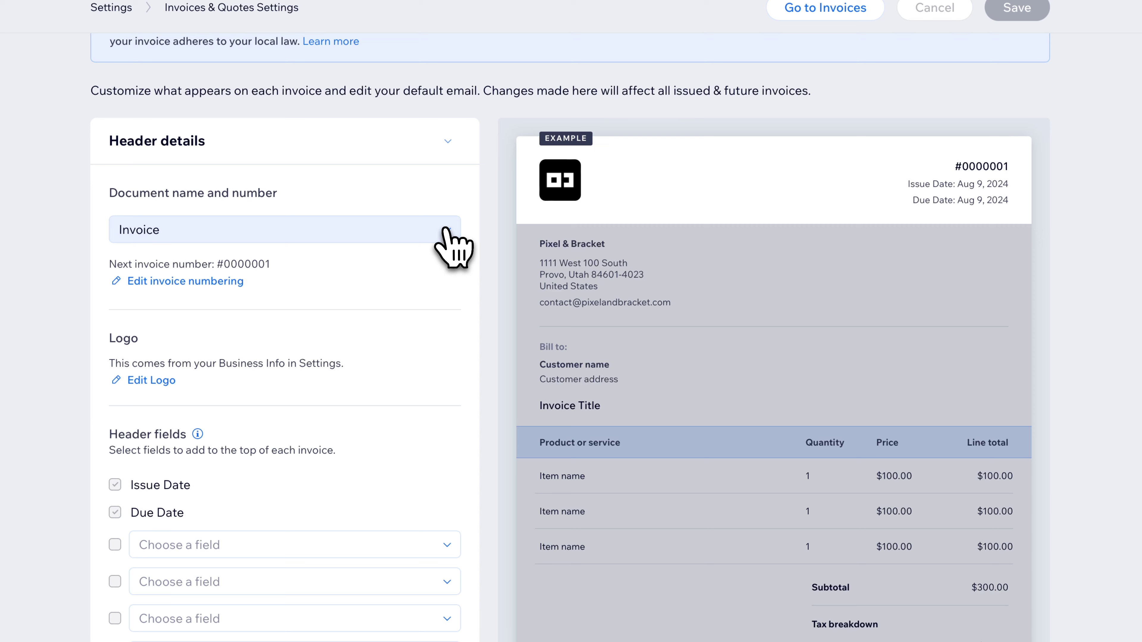
left_click(284, 230)
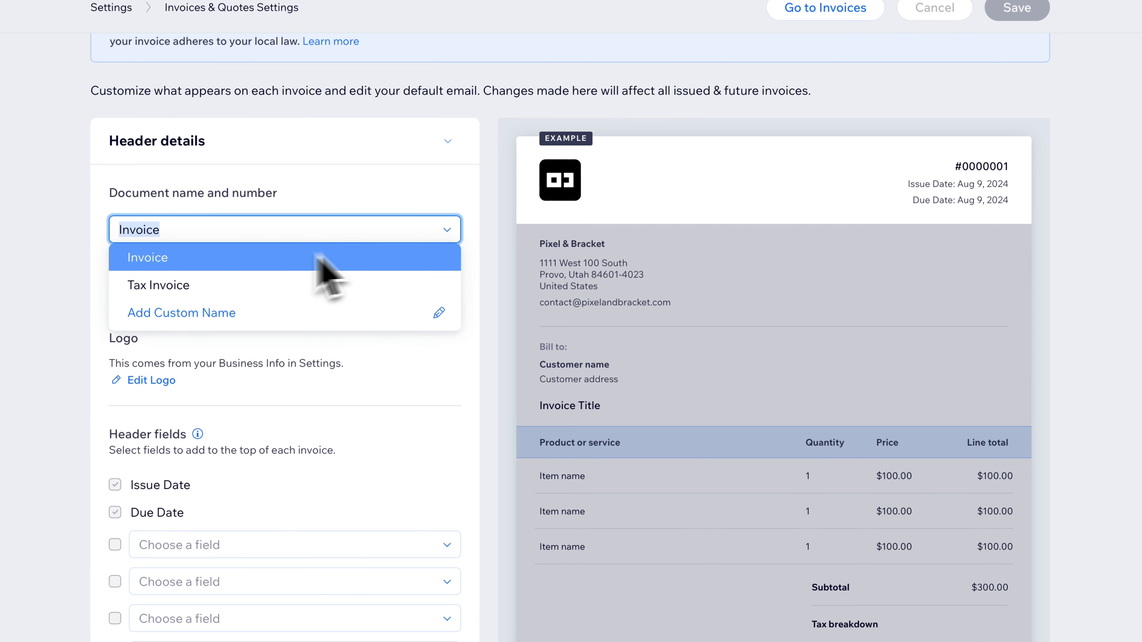
mouse_move(364, 211)
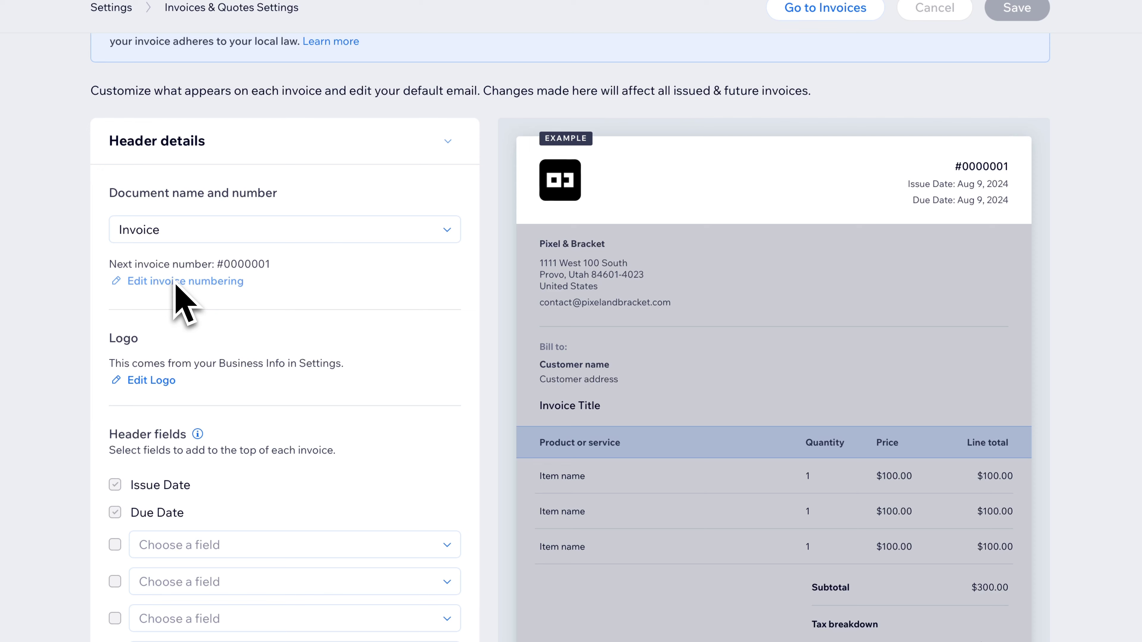
mouse_move(213, 303)
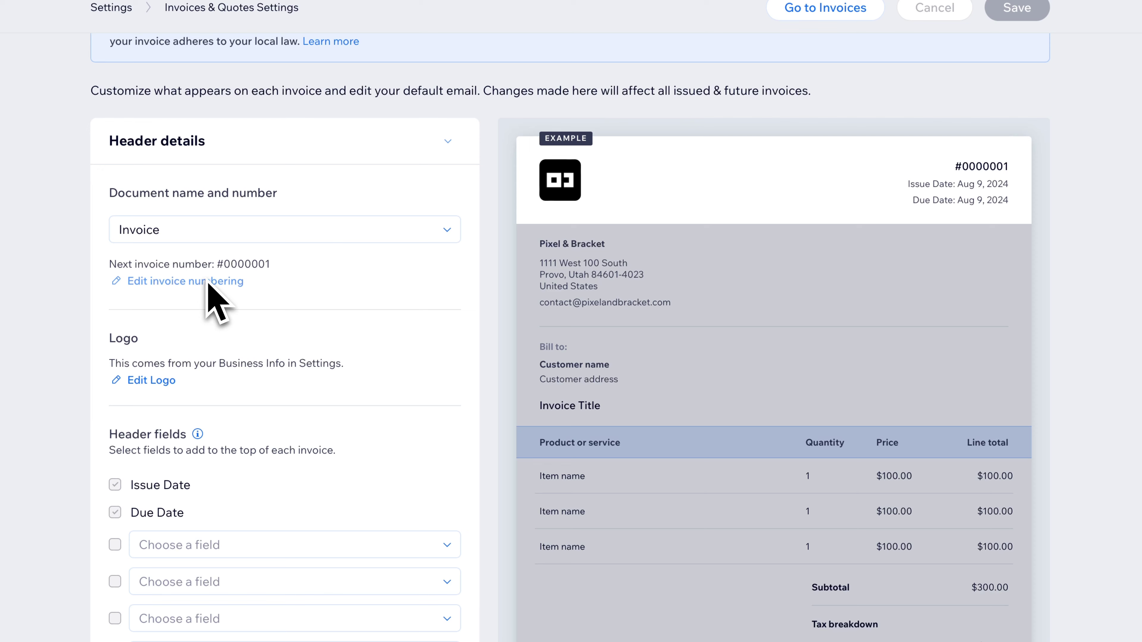
mouse_move(211, 306)
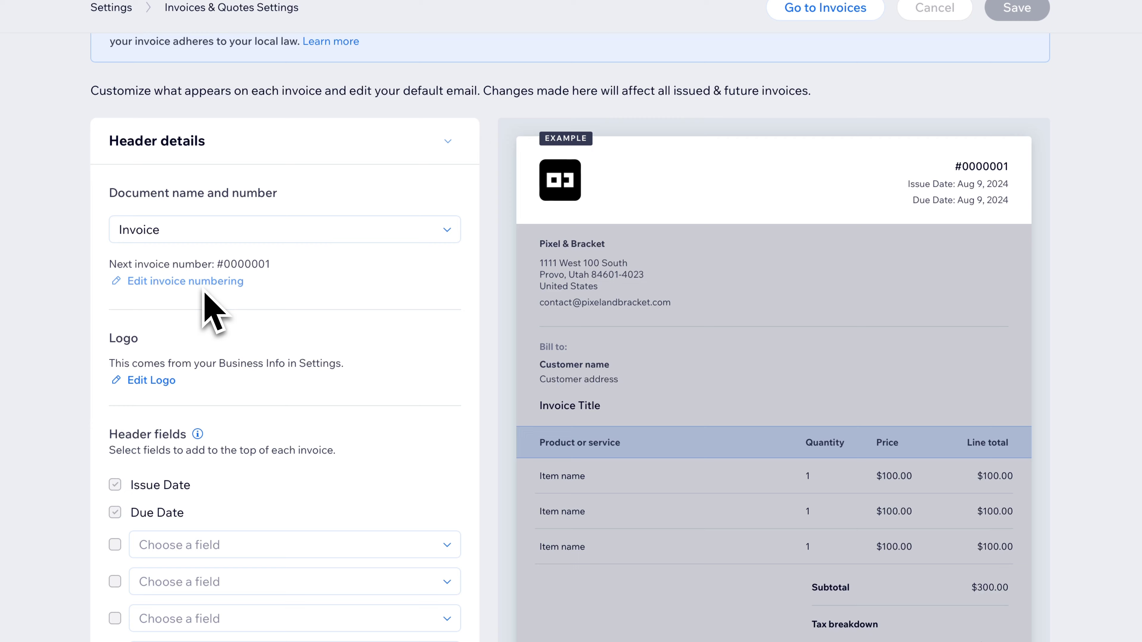
mouse_move(222, 393)
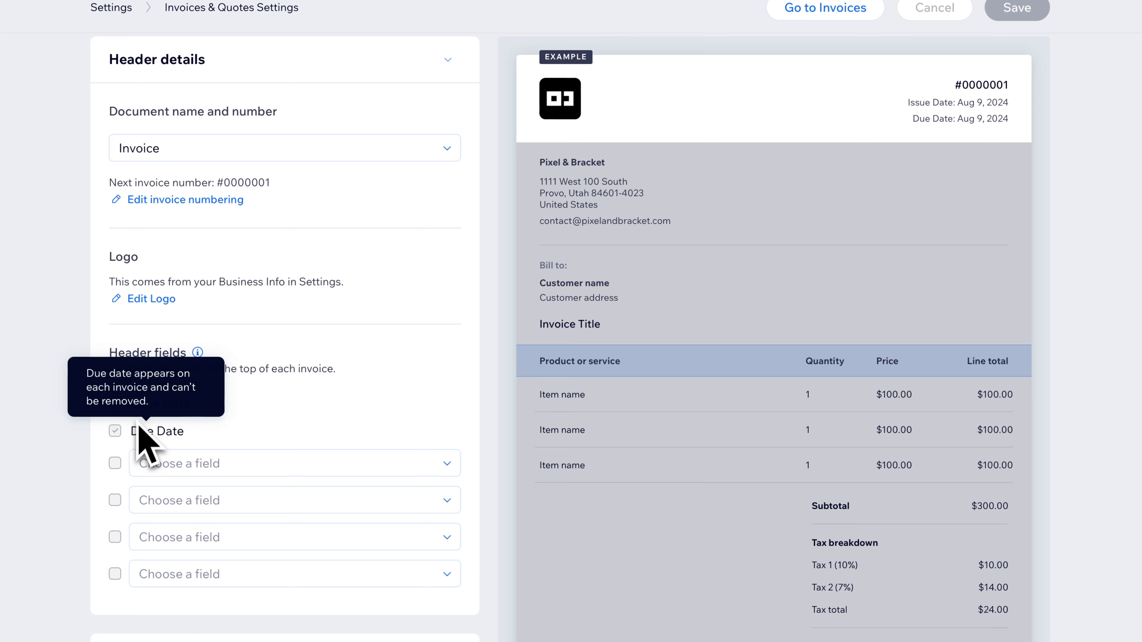
mouse_move(298, 426)
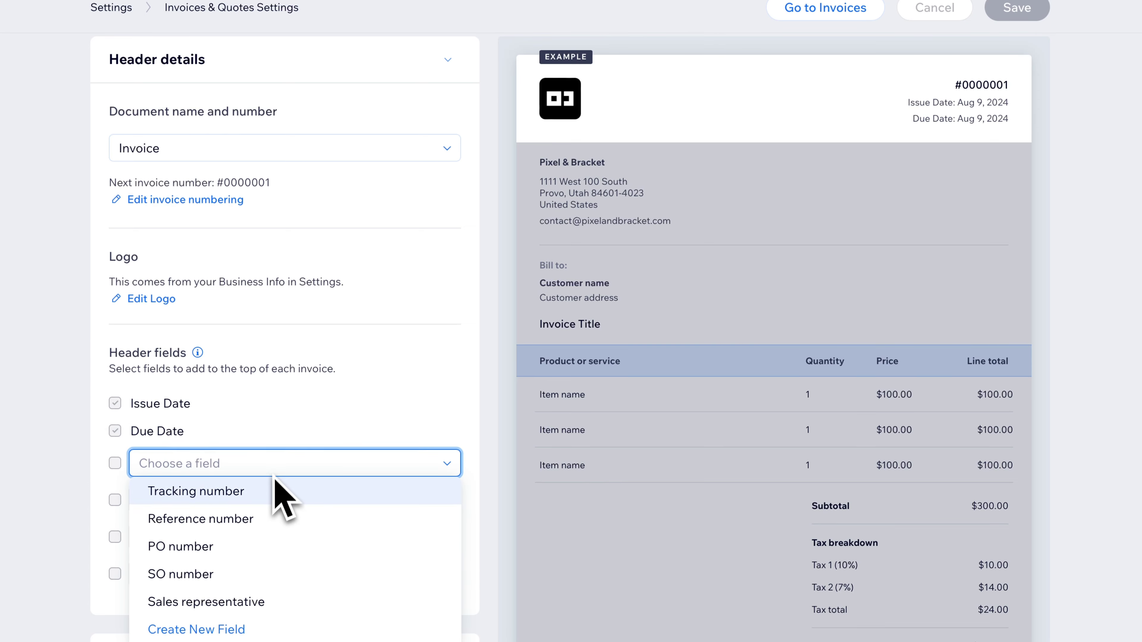
mouse_move(270, 532)
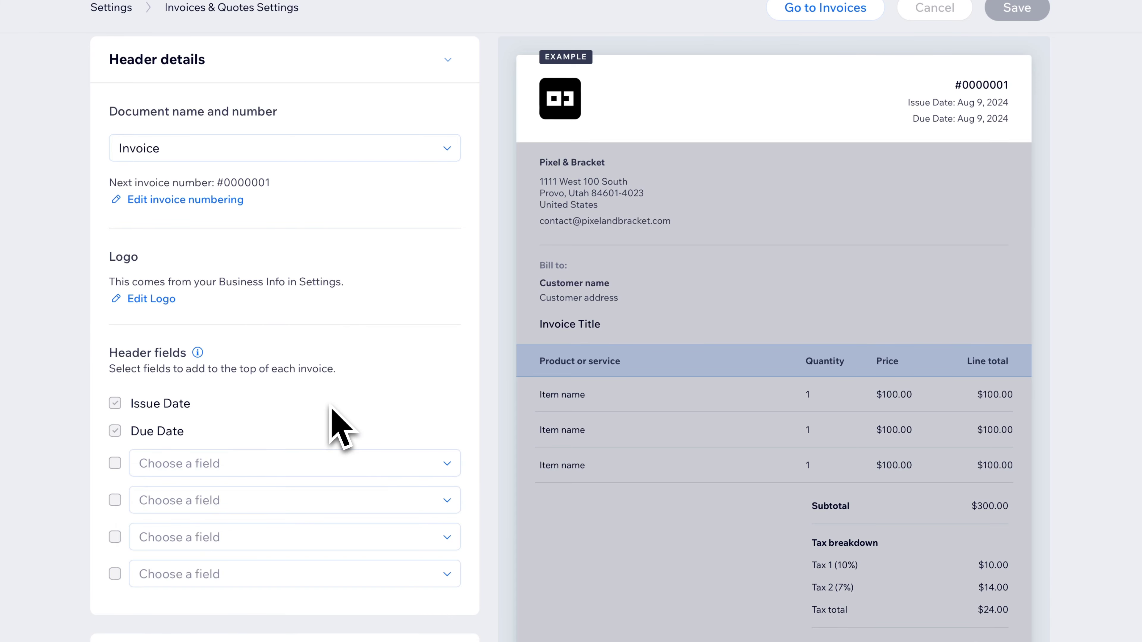
mouse_move(410, 94)
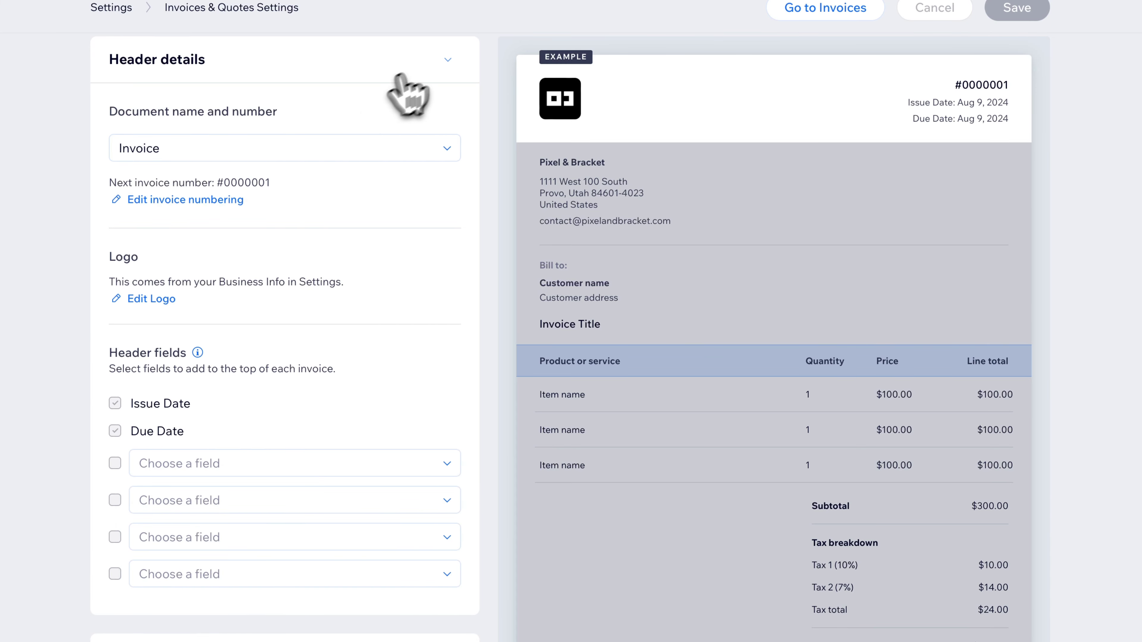
left_click(448, 60)
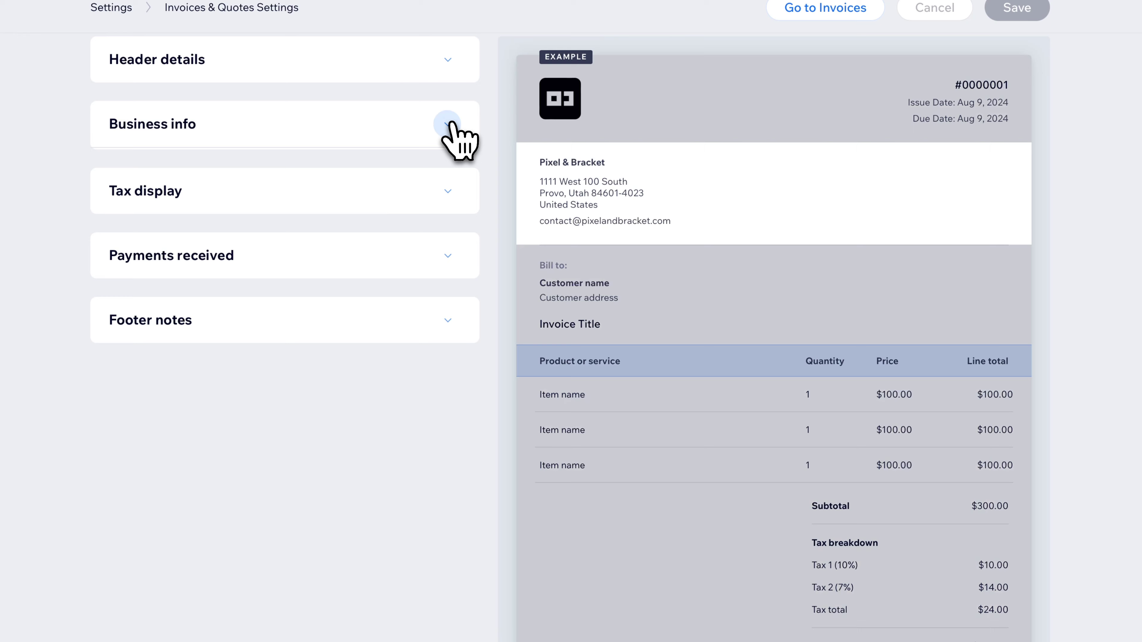
left_click(285, 124)
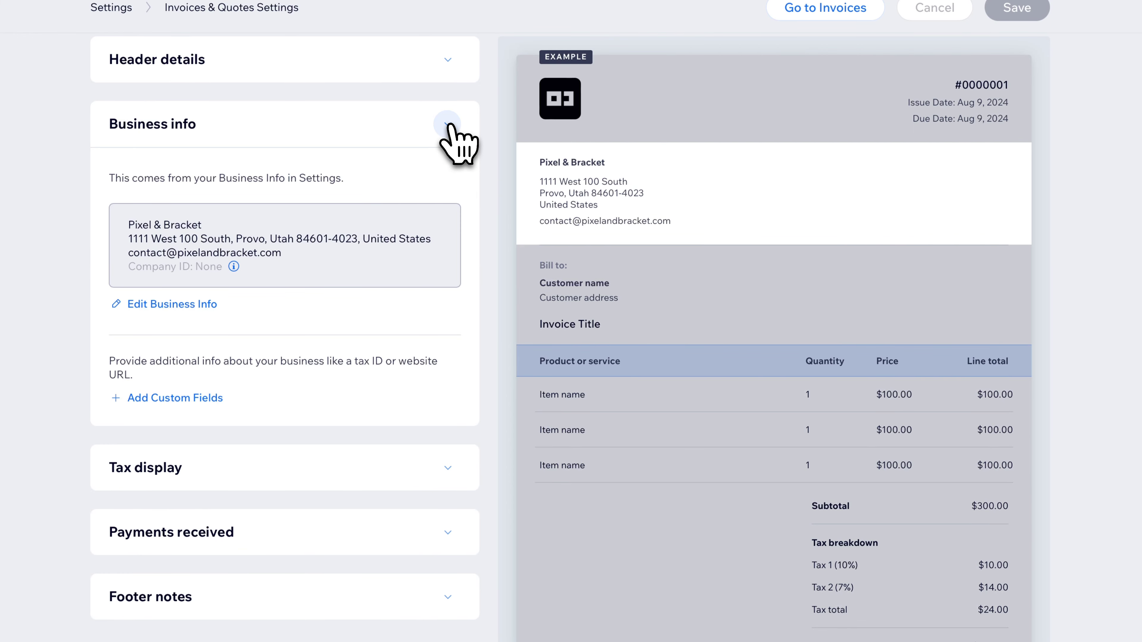
mouse_move(349, 236)
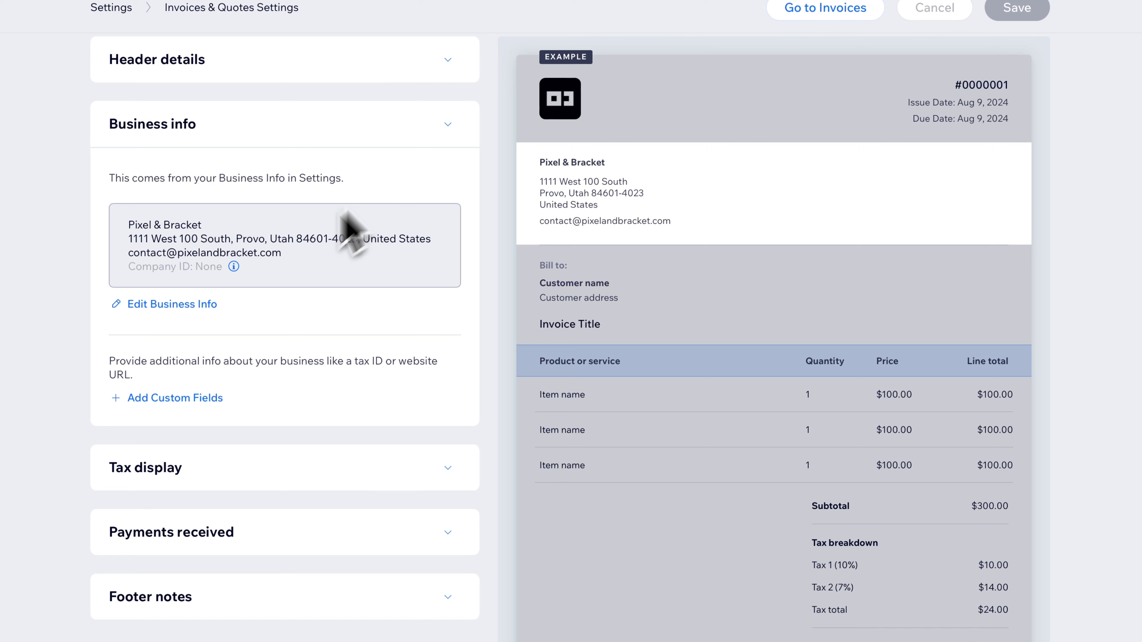
mouse_move(179, 331)
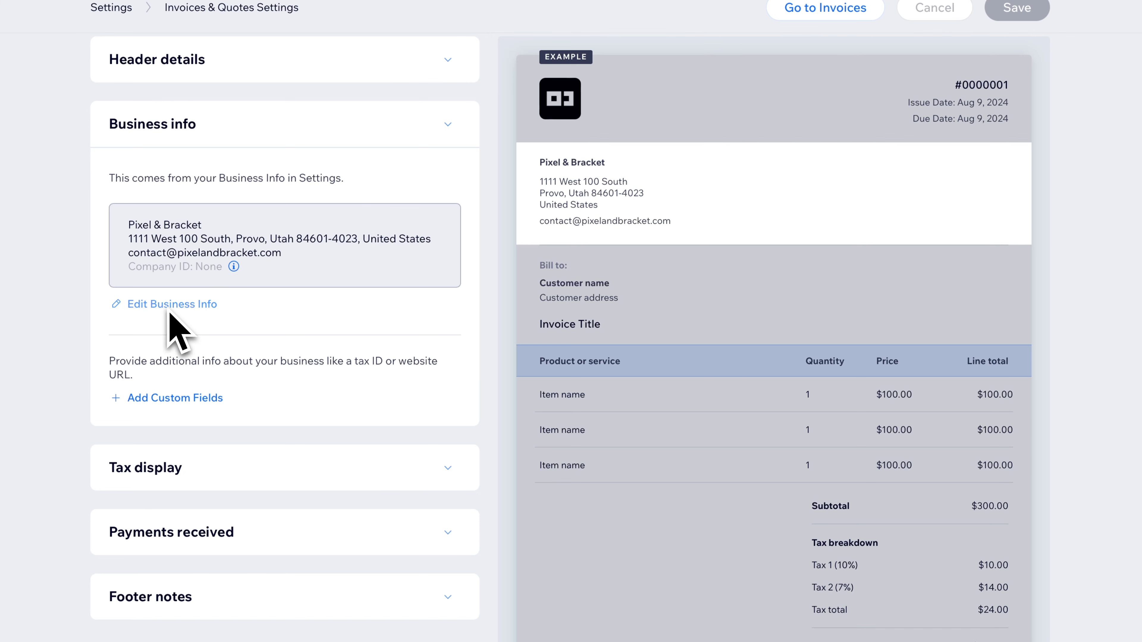
mouse_move(358, 321)
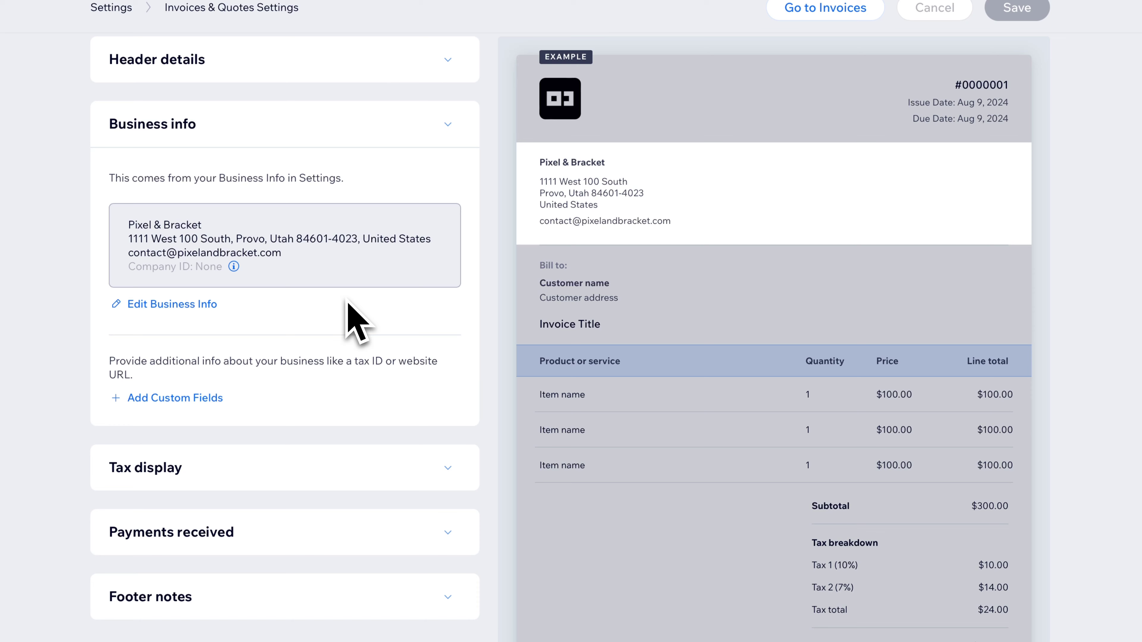
mouse_move(304, 397)
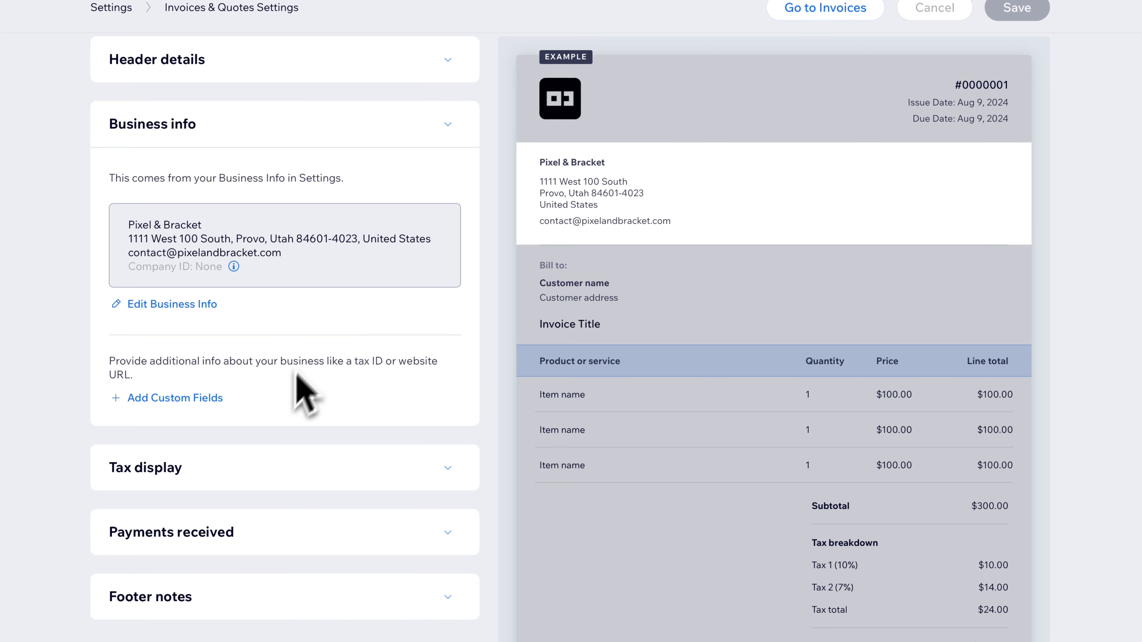
mouse_move(218, 426)
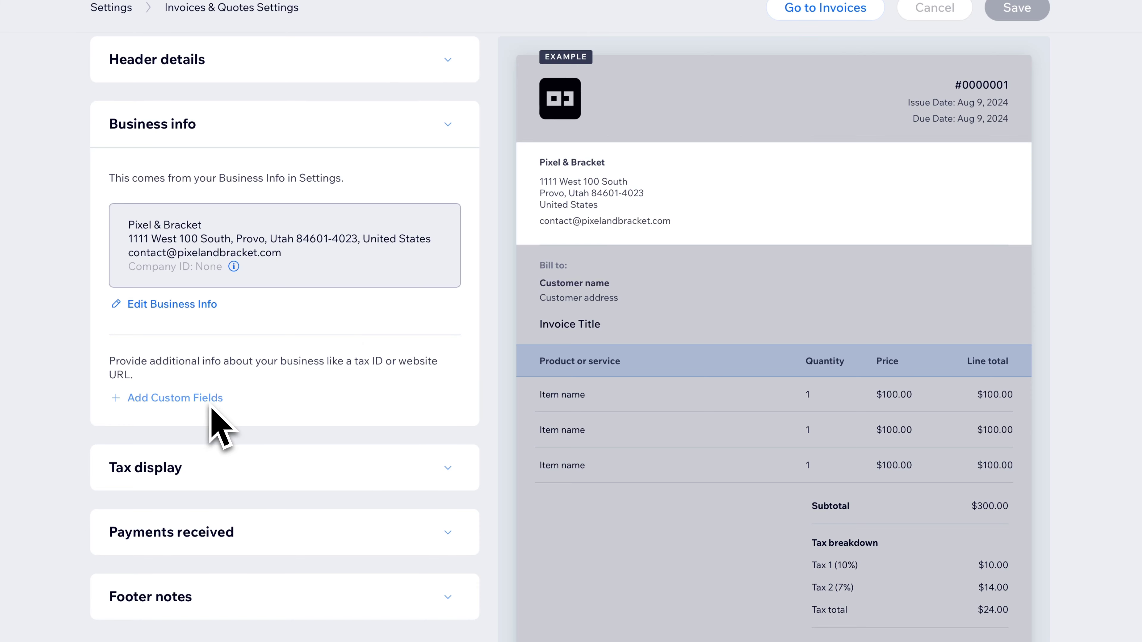
mouse_move(447, 123)
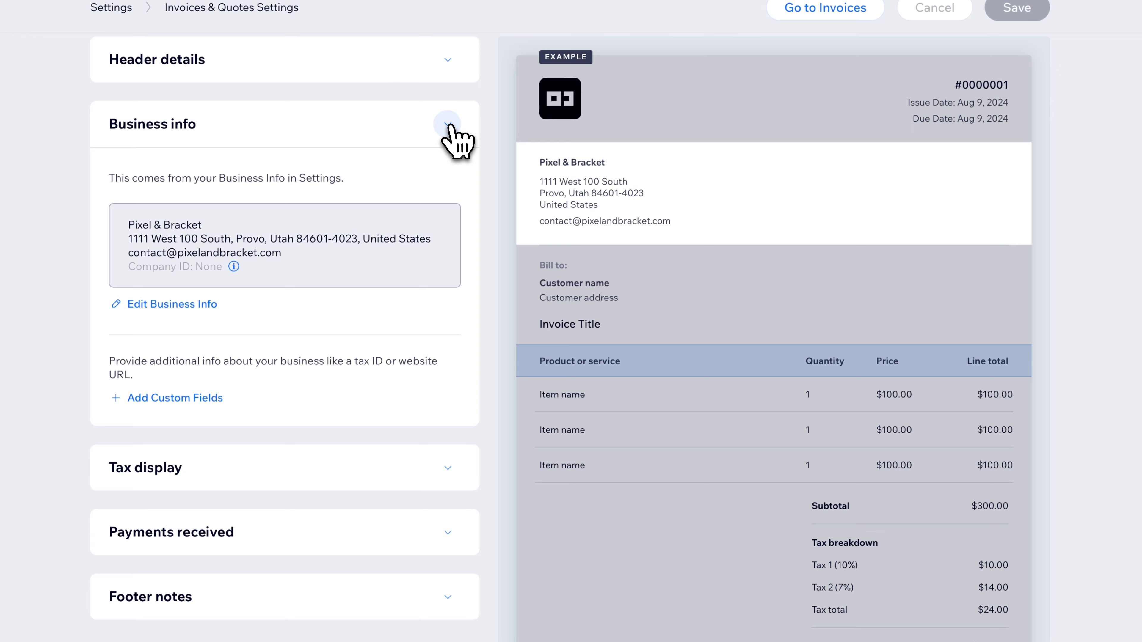
- In Tax display, toggle the Additional tax column on then off, then collapse the section
left_click(447, 124)
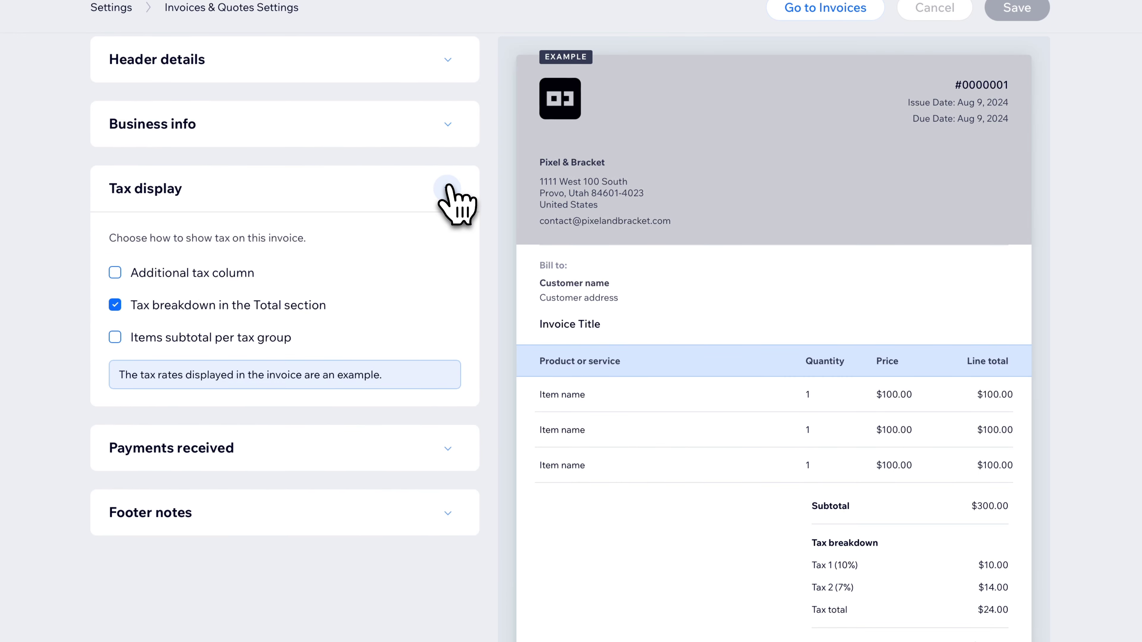
mouse_move(419, 244)
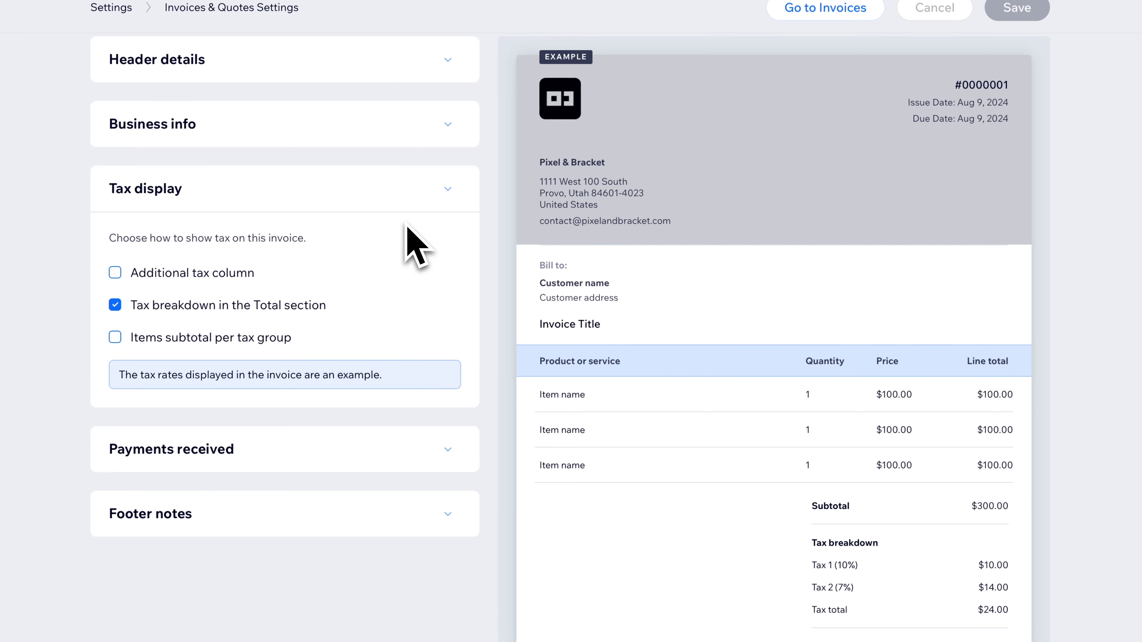
left_click(114, 273)
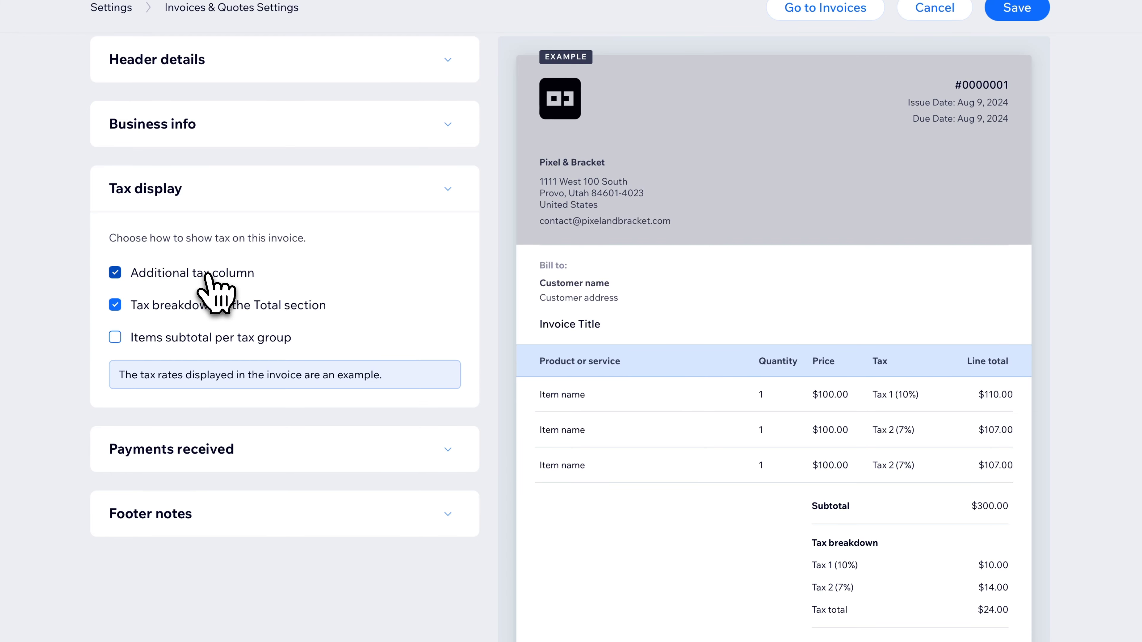
left_click(114, 272)
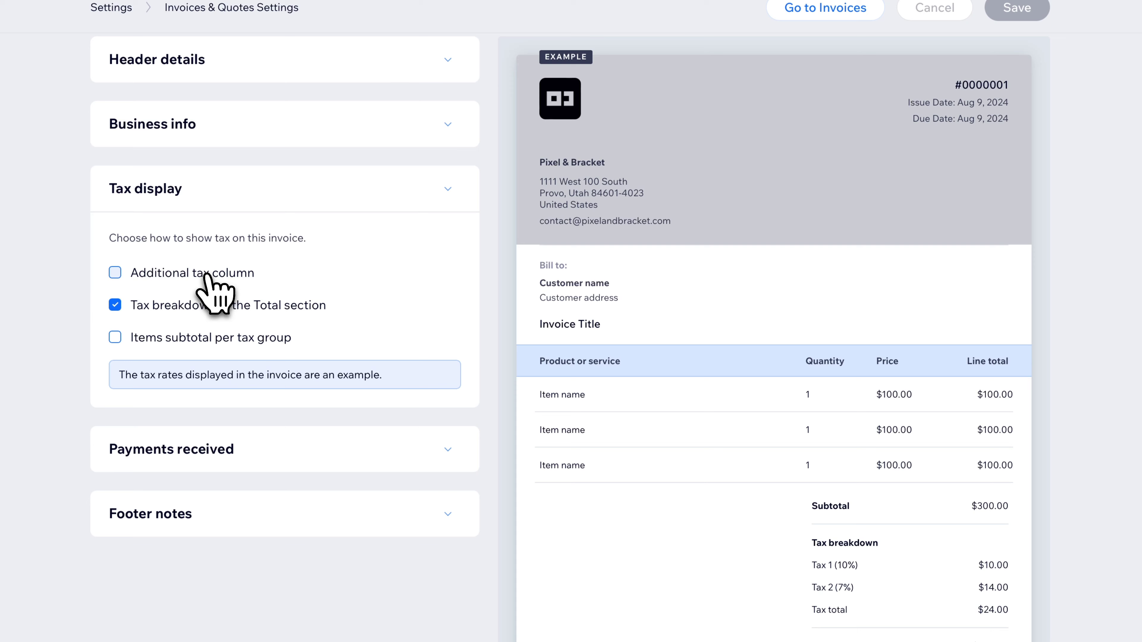
mouse_move(204, 339)
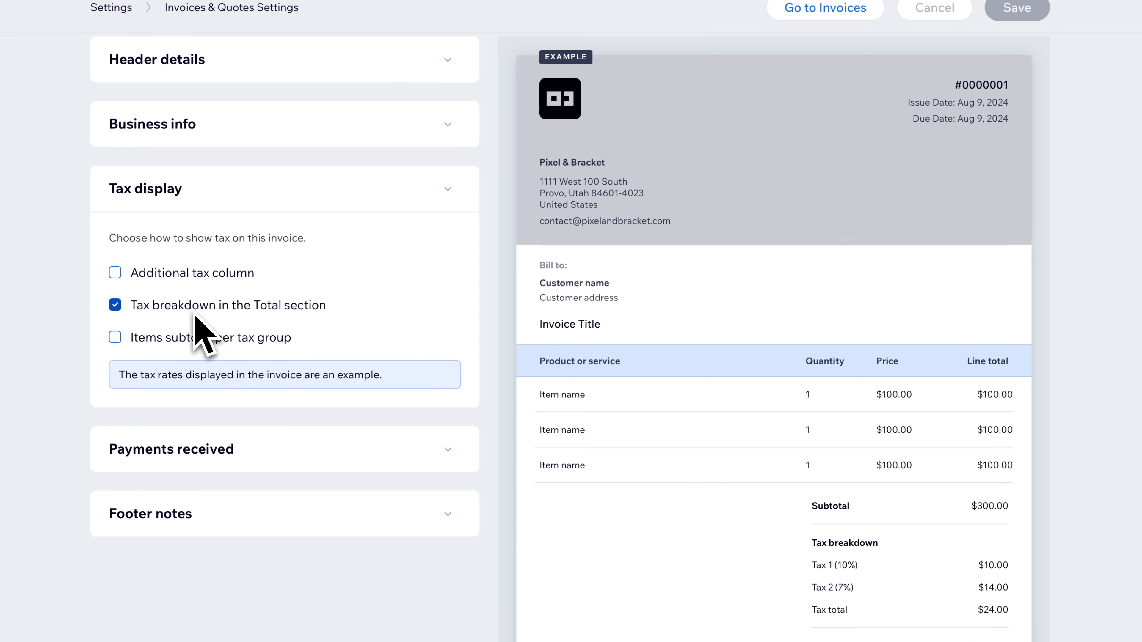
mouse_move(309, 354)
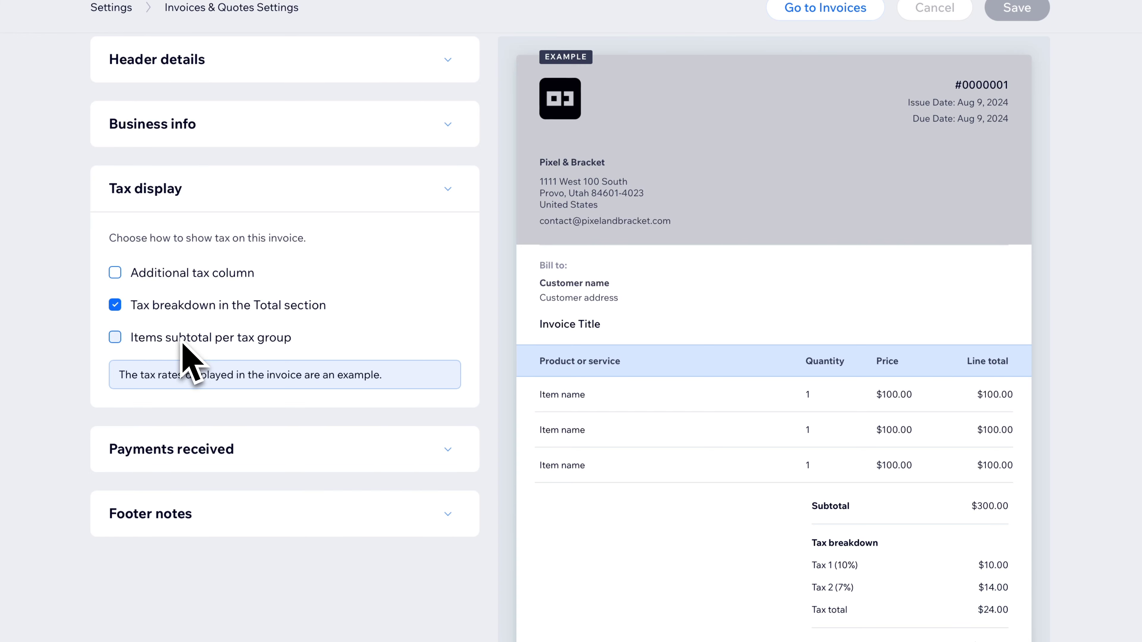
mouse_move(437, 248)
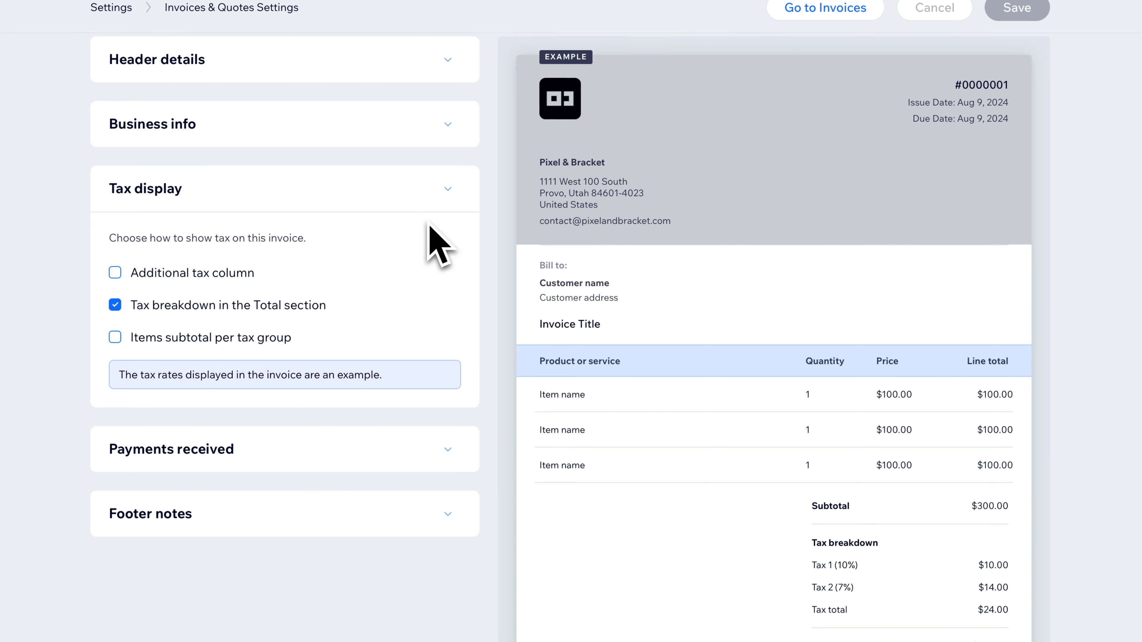
left_click(448, 189)
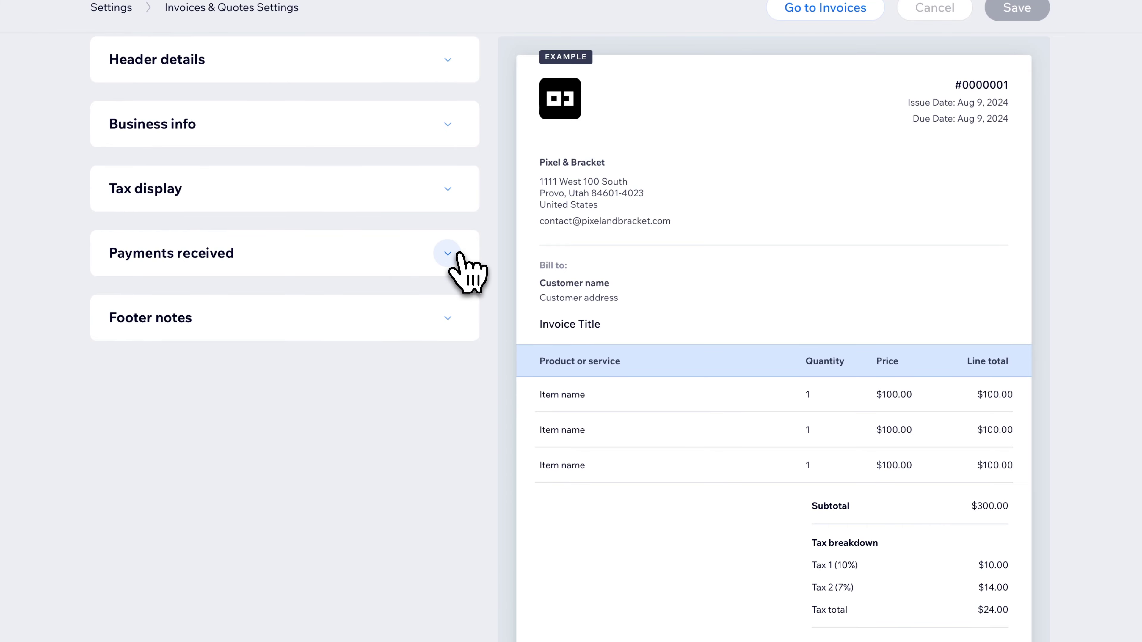
left_click(448, 252)
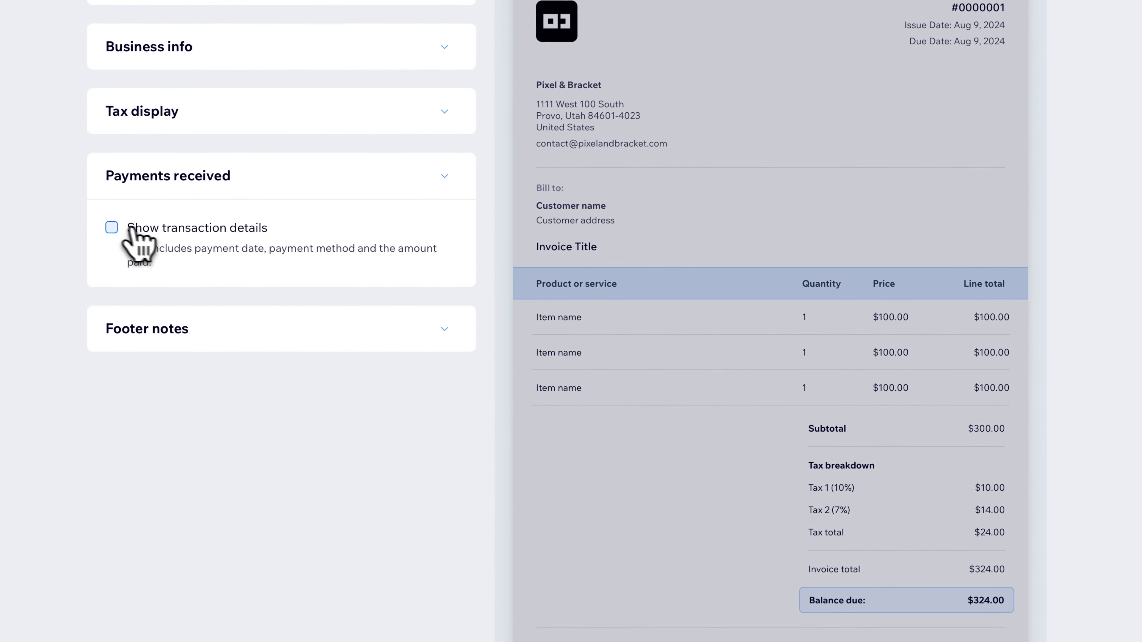
left_click(111, 227)
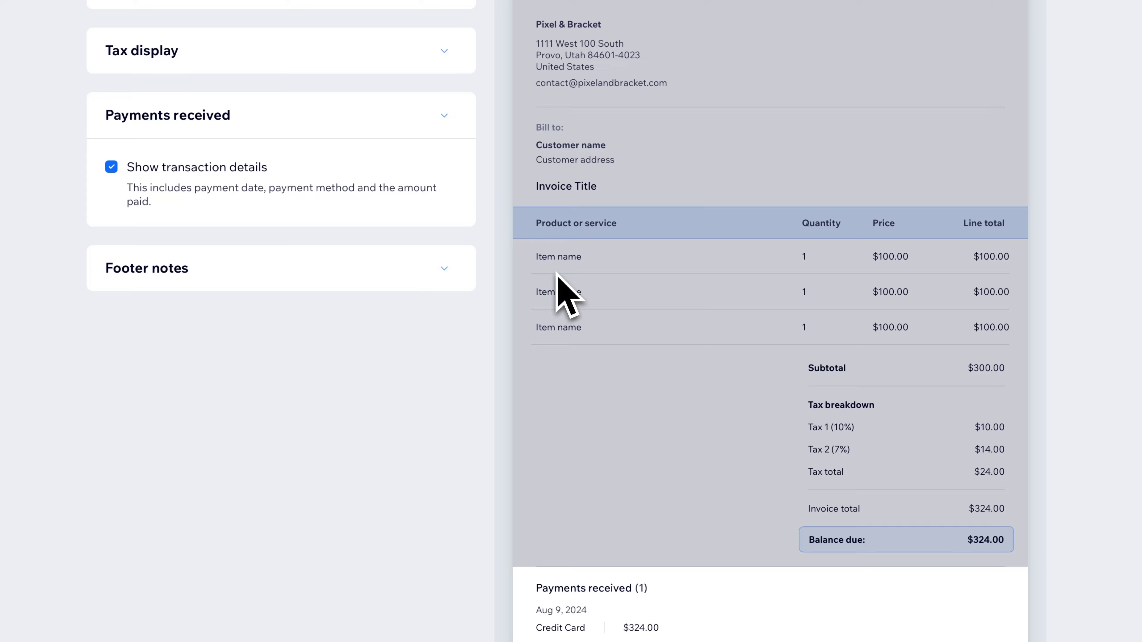
scroll("down", 3)
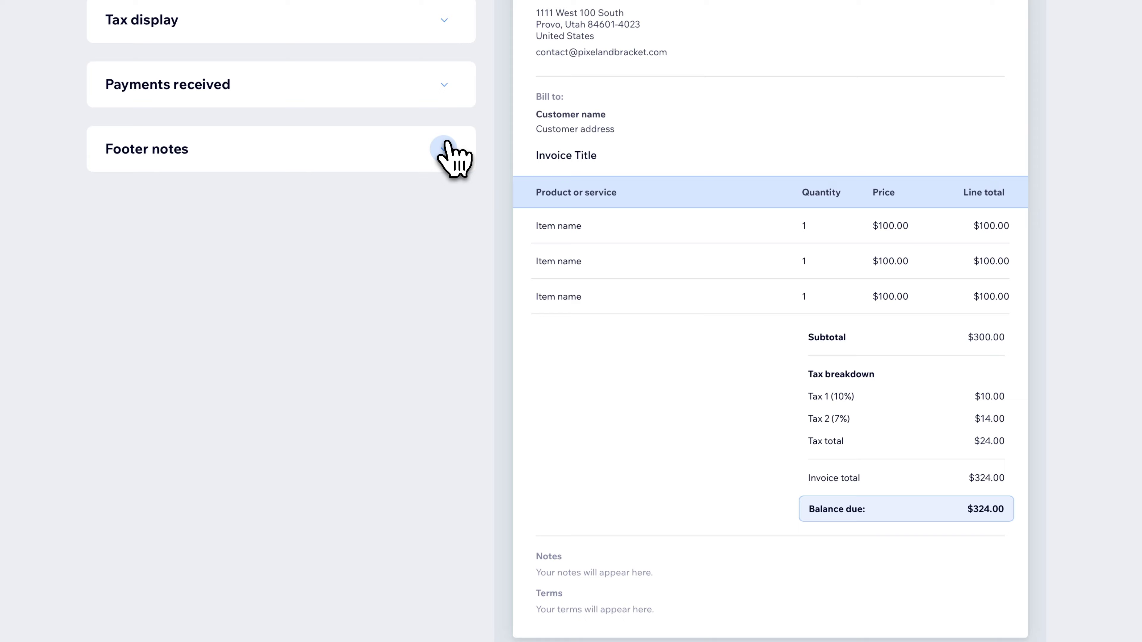
- Expand Footer notes and bring up the editor for the Notes label and default message
left_click(444, 149)
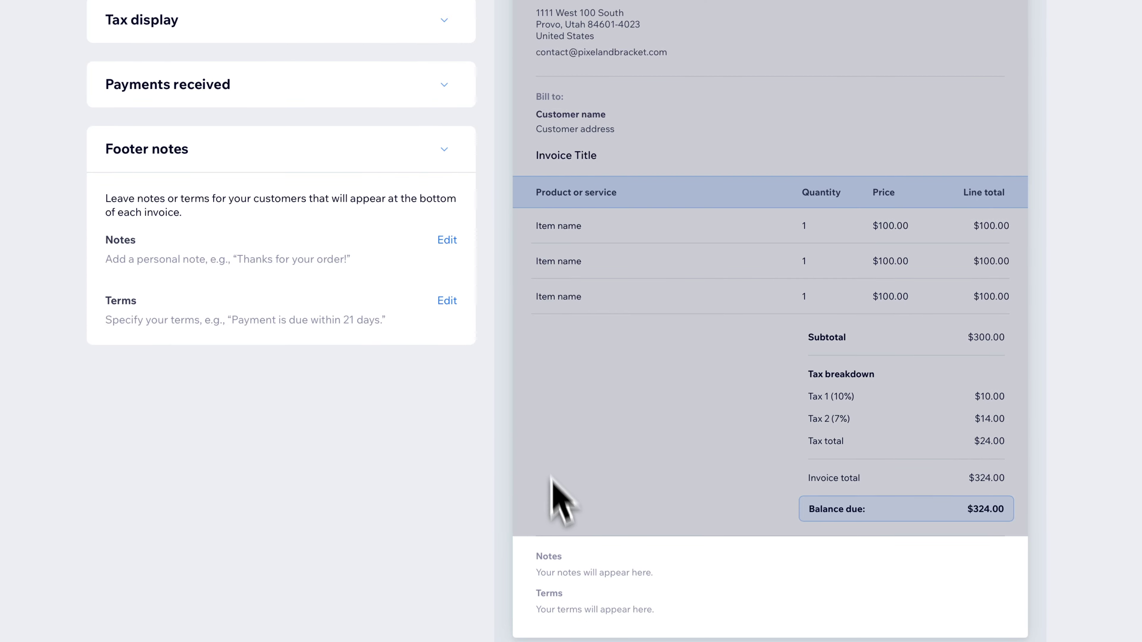
mouse_move(239, 284)
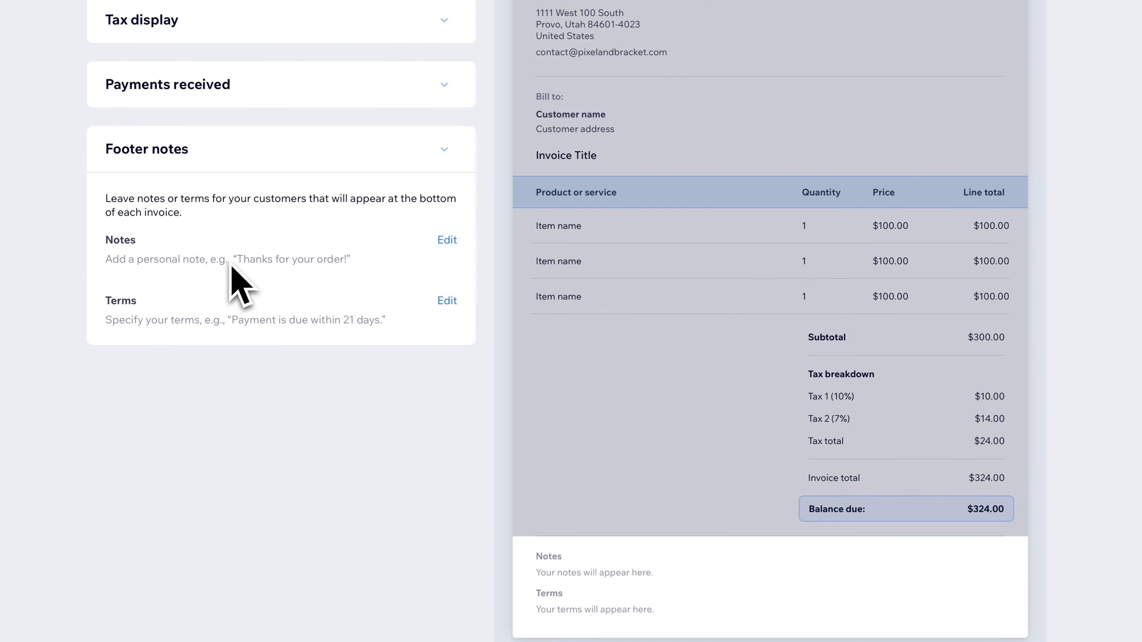
mouse_move(392, 350)
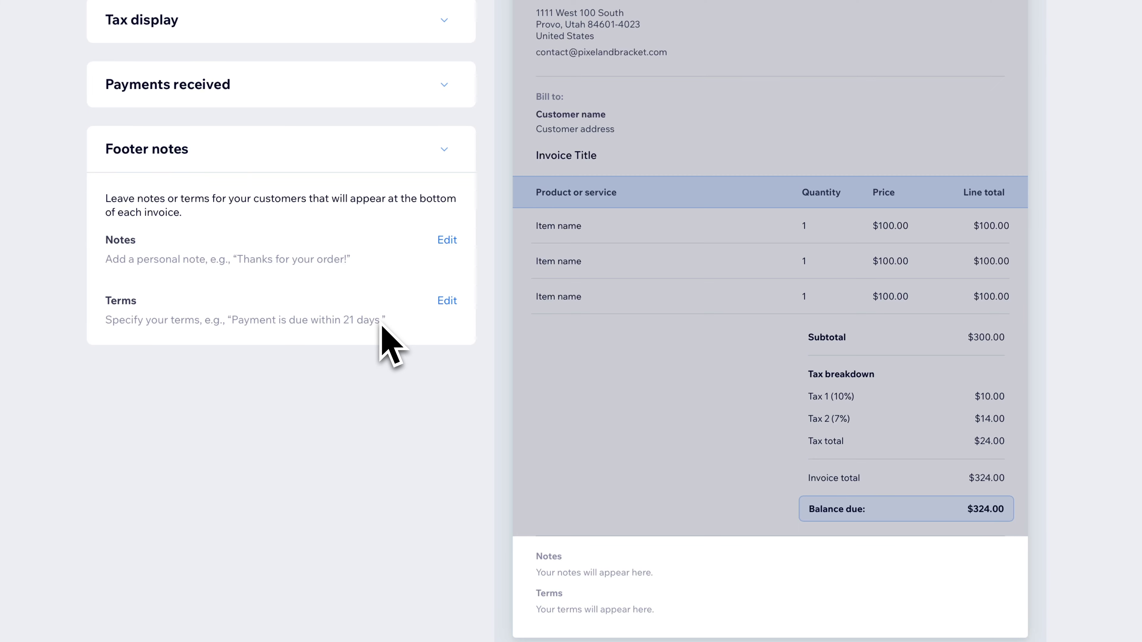
mouse_move(135, 331)
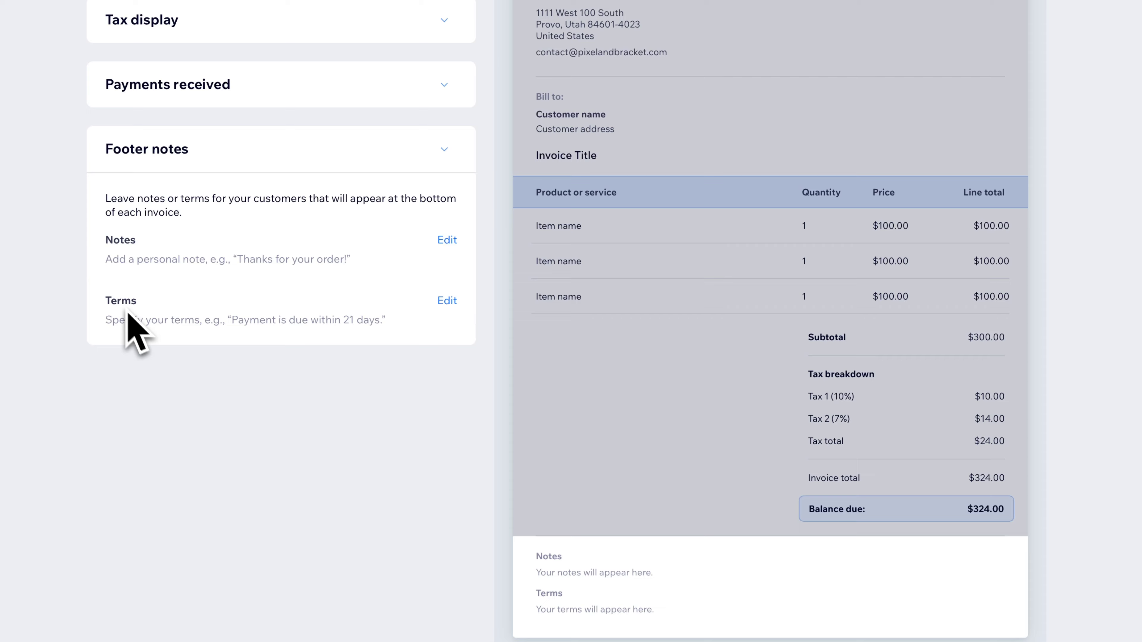
left_click(447, 240)
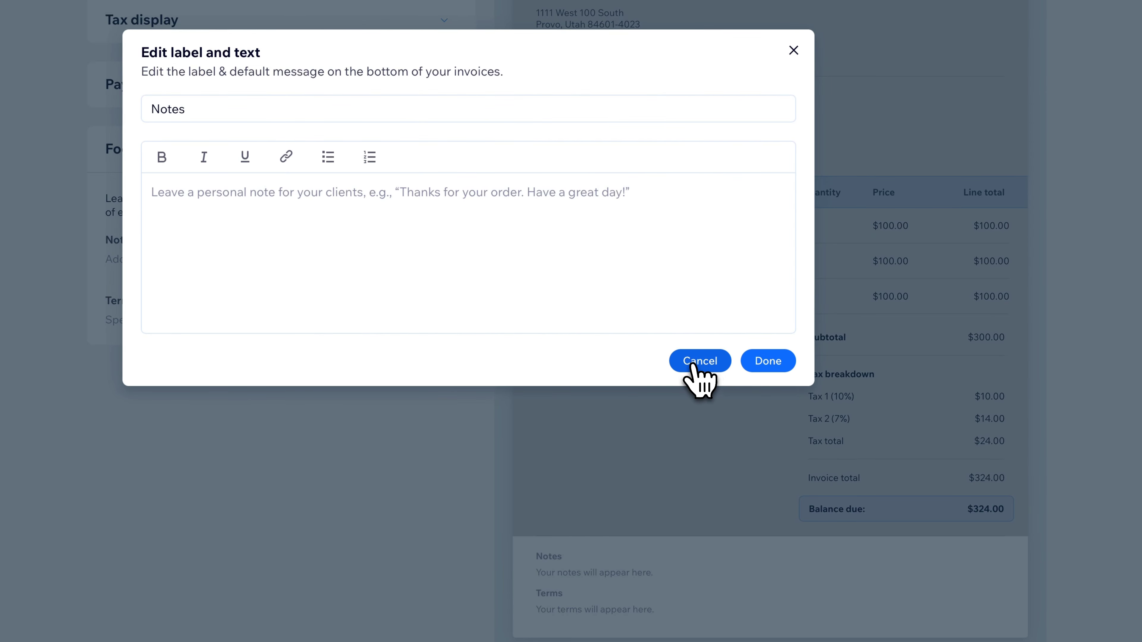
left_click(700, 361)
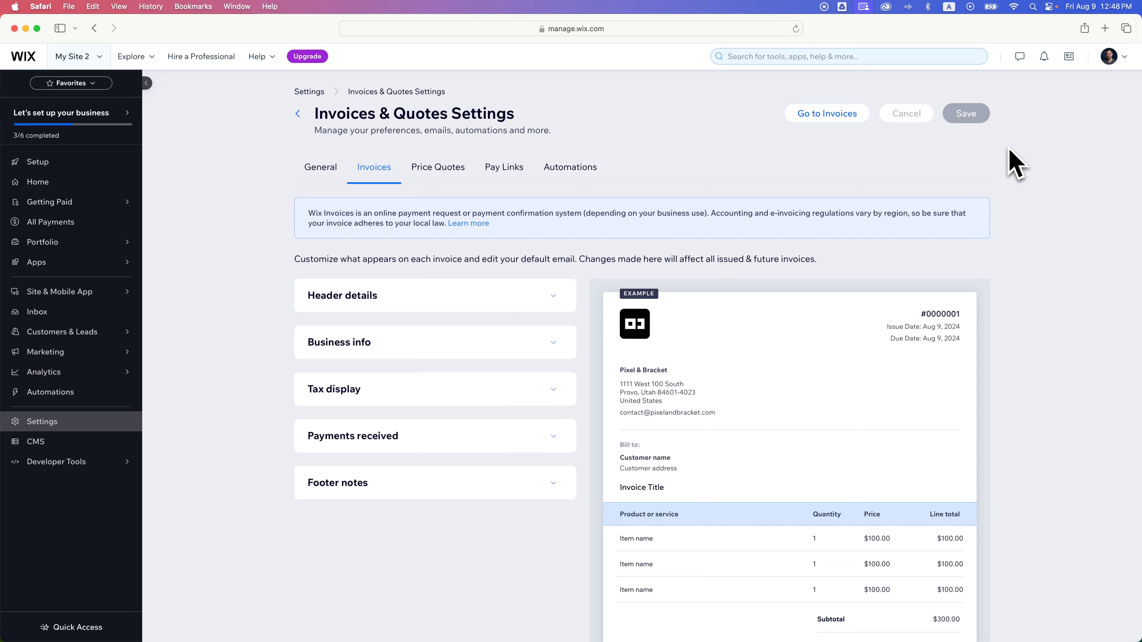
mouse_move(1029, 168)
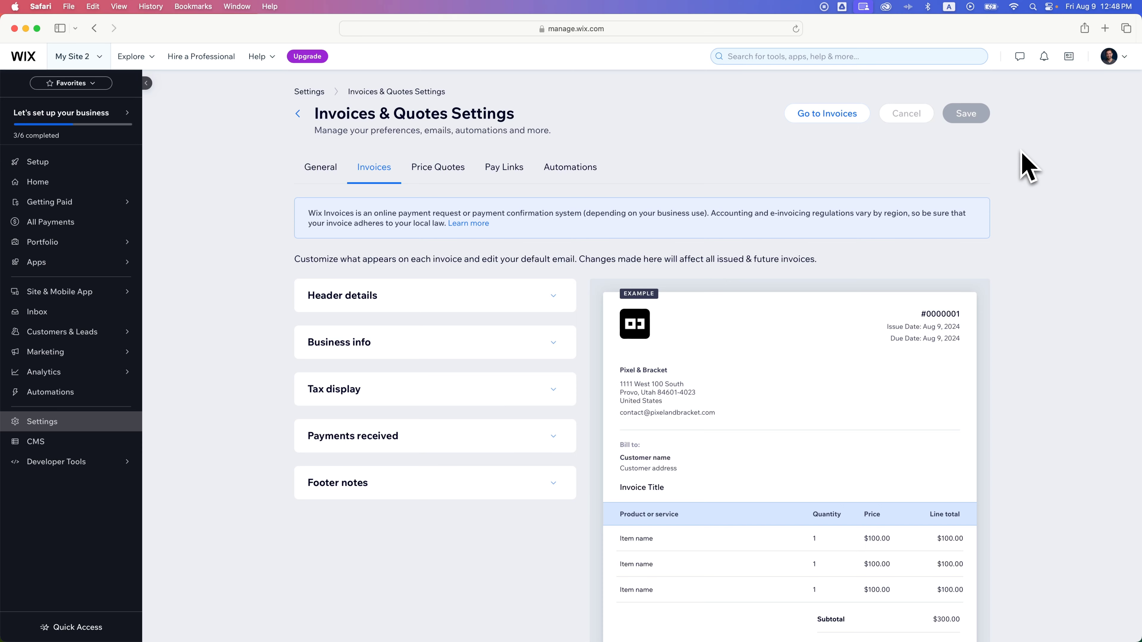
mouse_move(1025, 179)
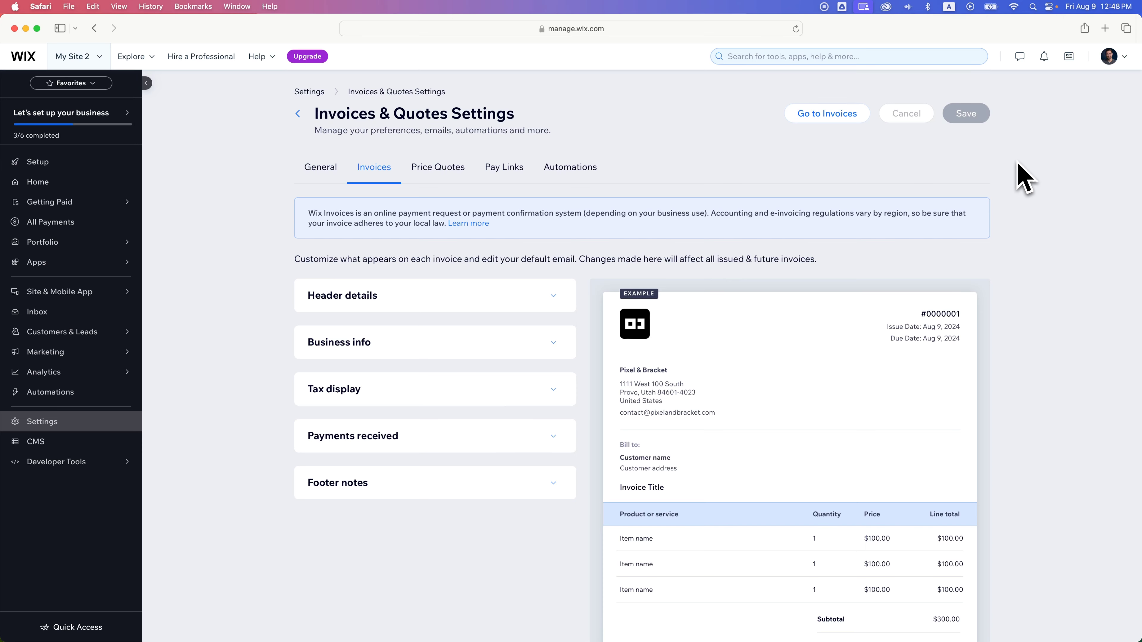